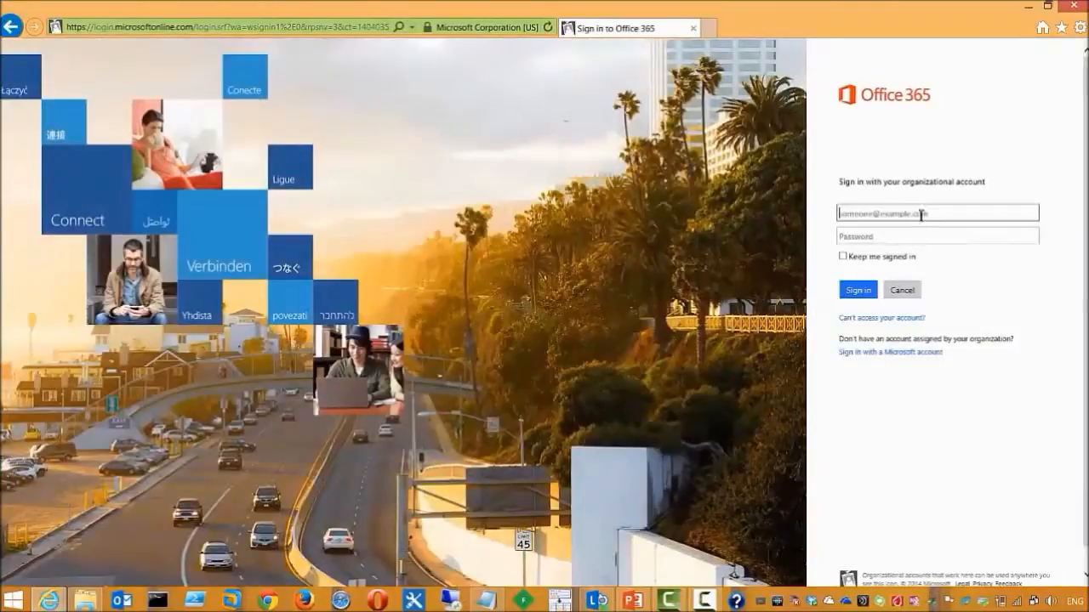
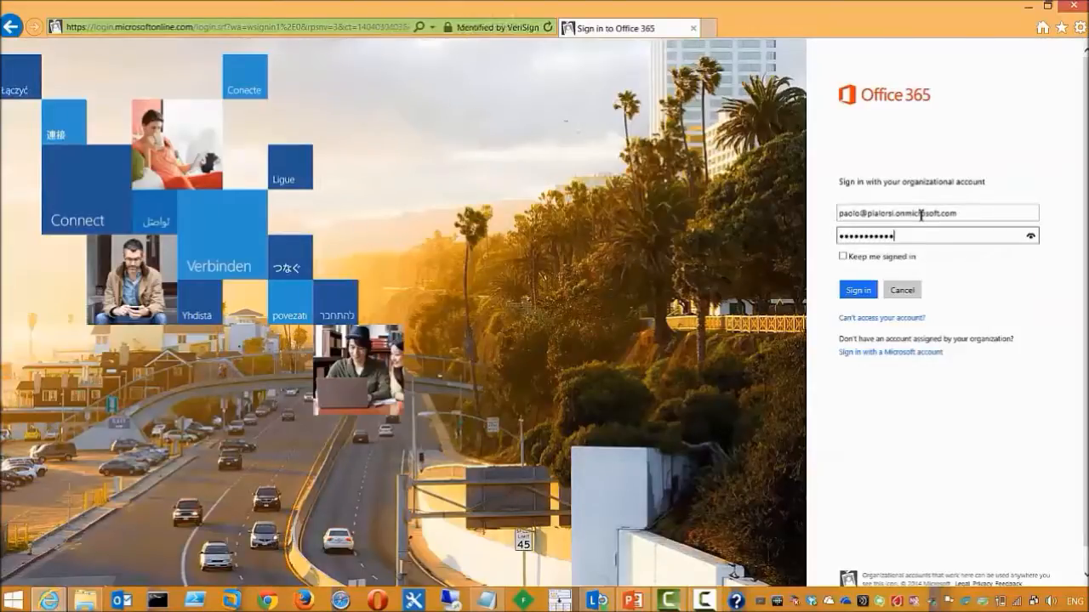
click(857, 289)
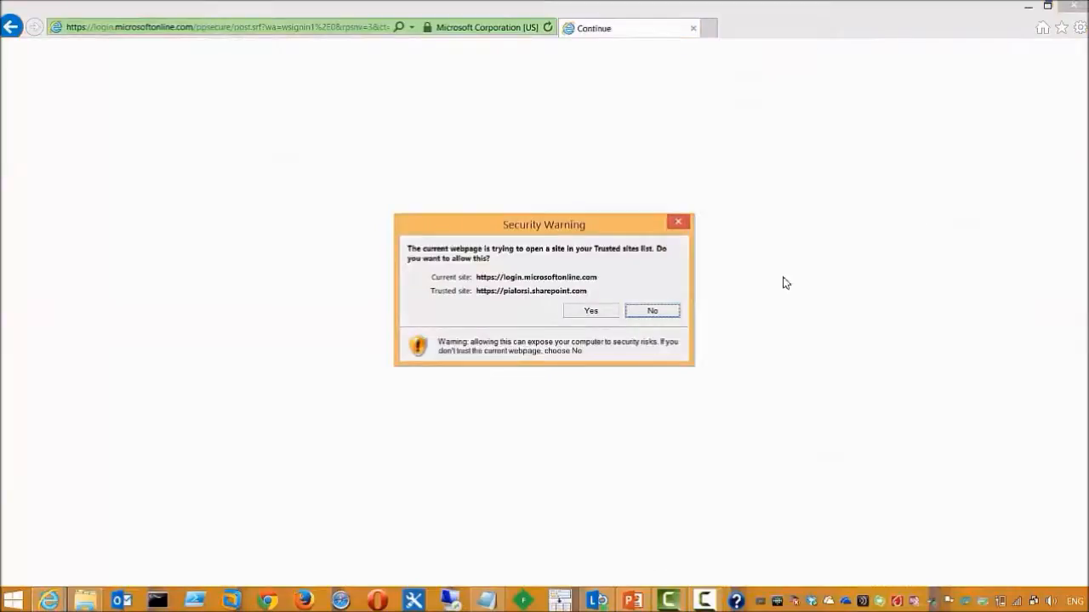
click(590, 310)
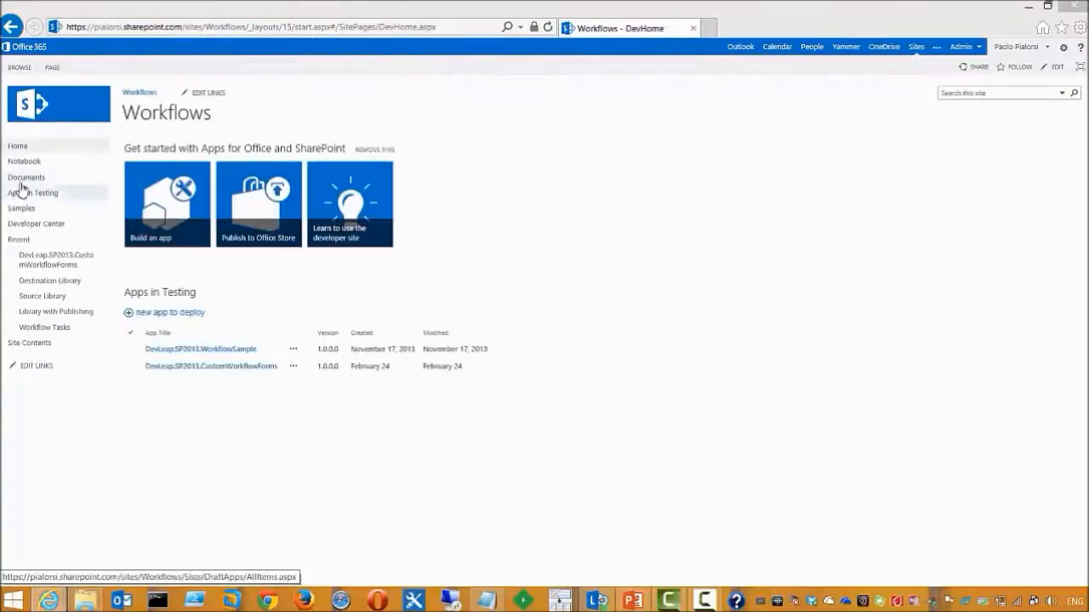
Open the Documents library from Quick Launch, listing Order-01 to Order-05.
click(26, 177)
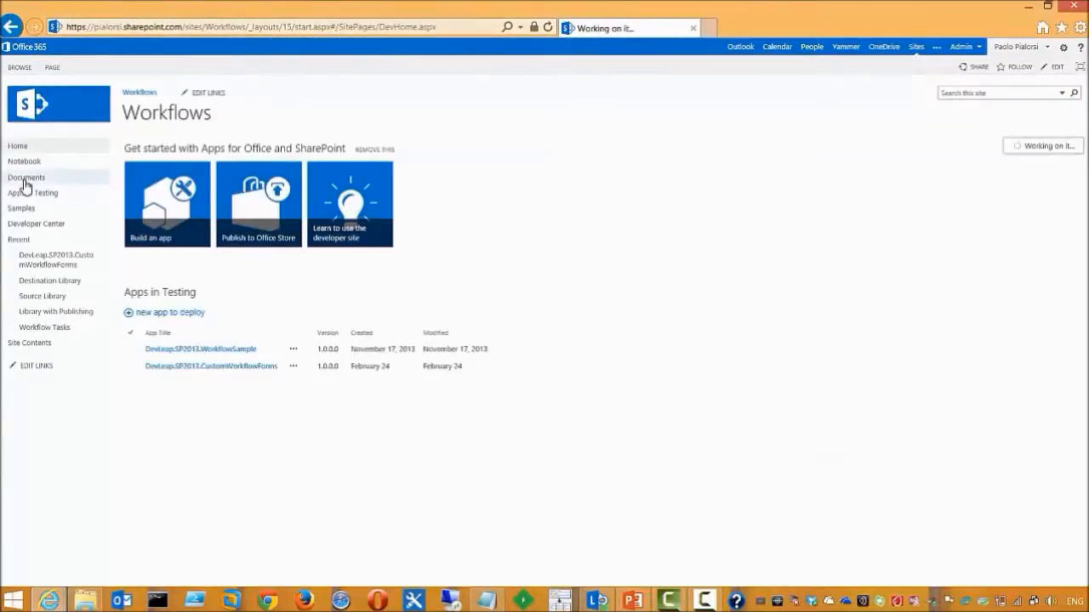
click(28, 177)
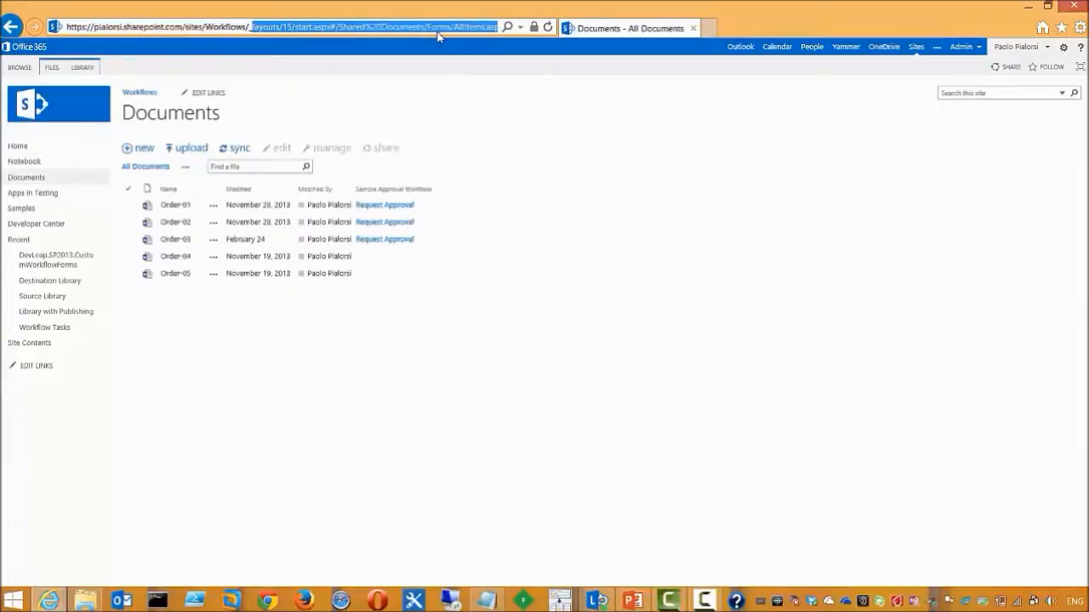
Change the site URL path to /_api/web/lists/ to get the lists XML Atom feed.
click(298, 27)
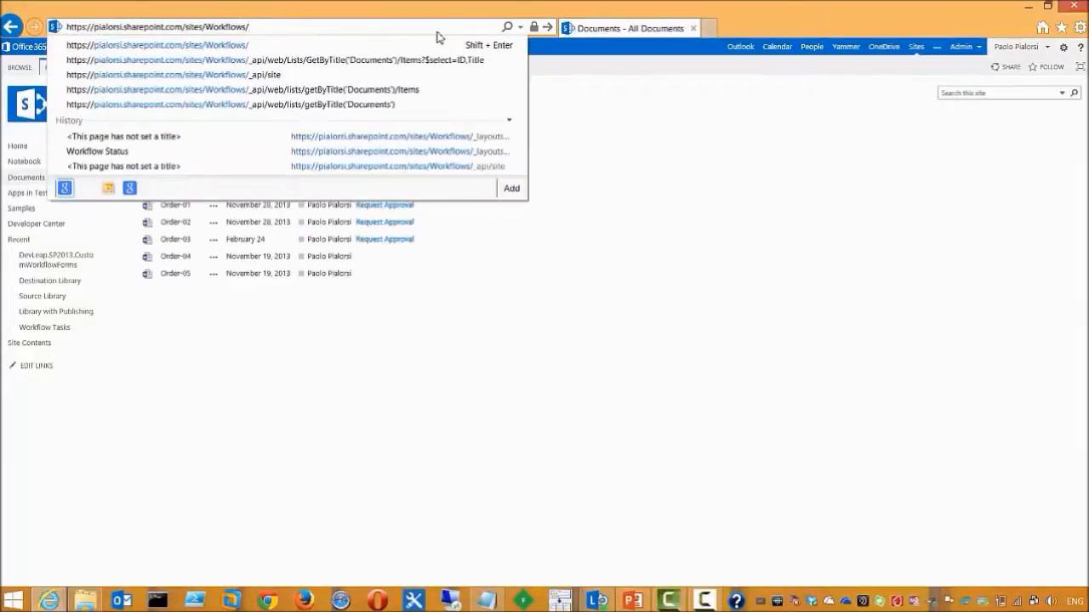
text(_api)
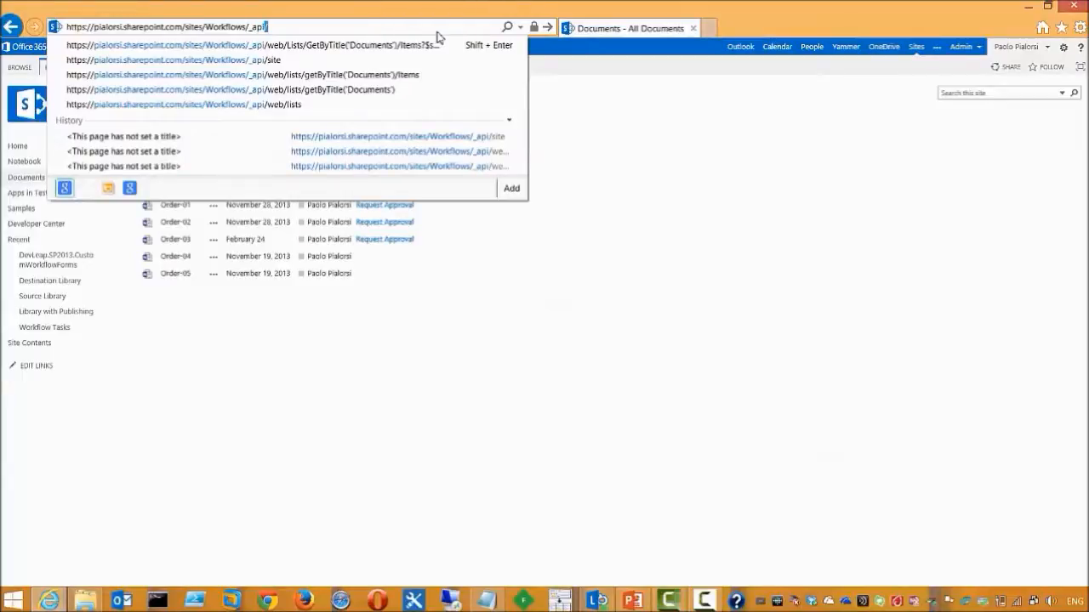
text(/)
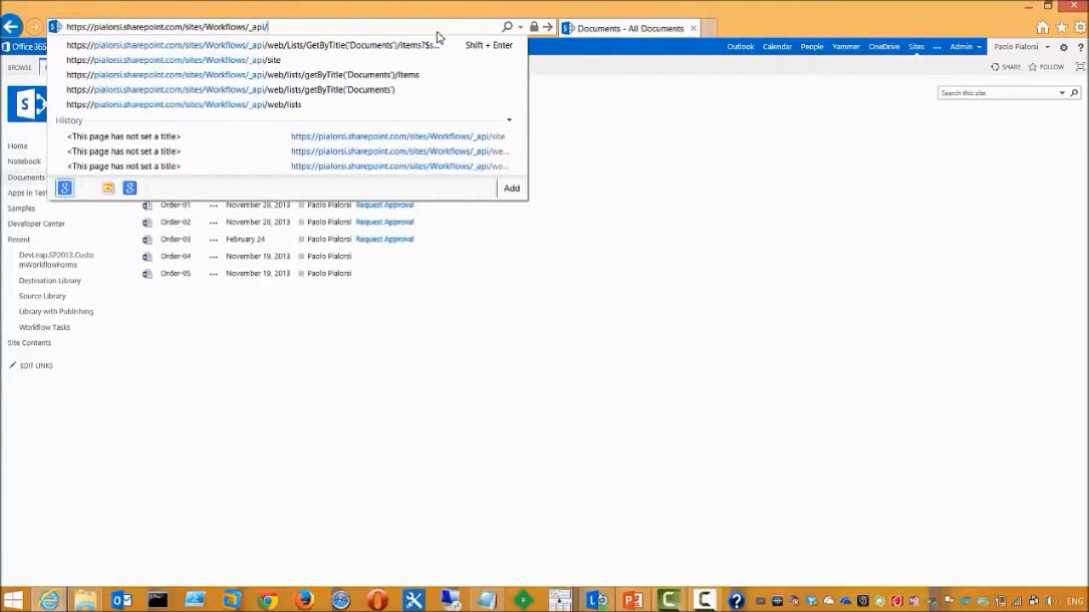
text(web/lists/)
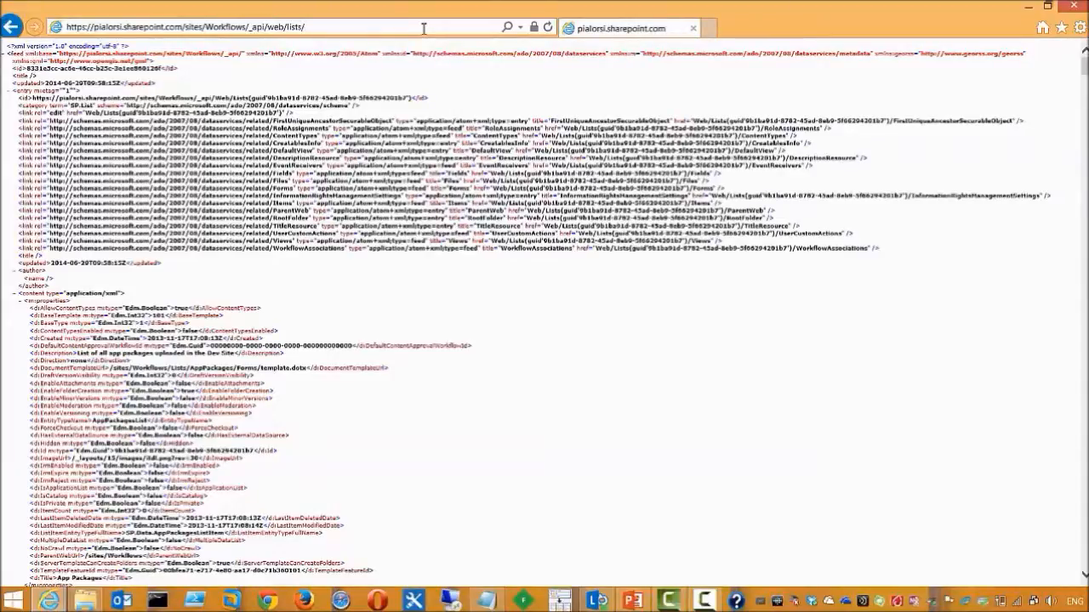
Query _api/web/lists/getByTitle('Documents')/items?$select=ID,Title for item IDs and titles.
text(getByTitle('Documents')/Items?$select=ID,Title)
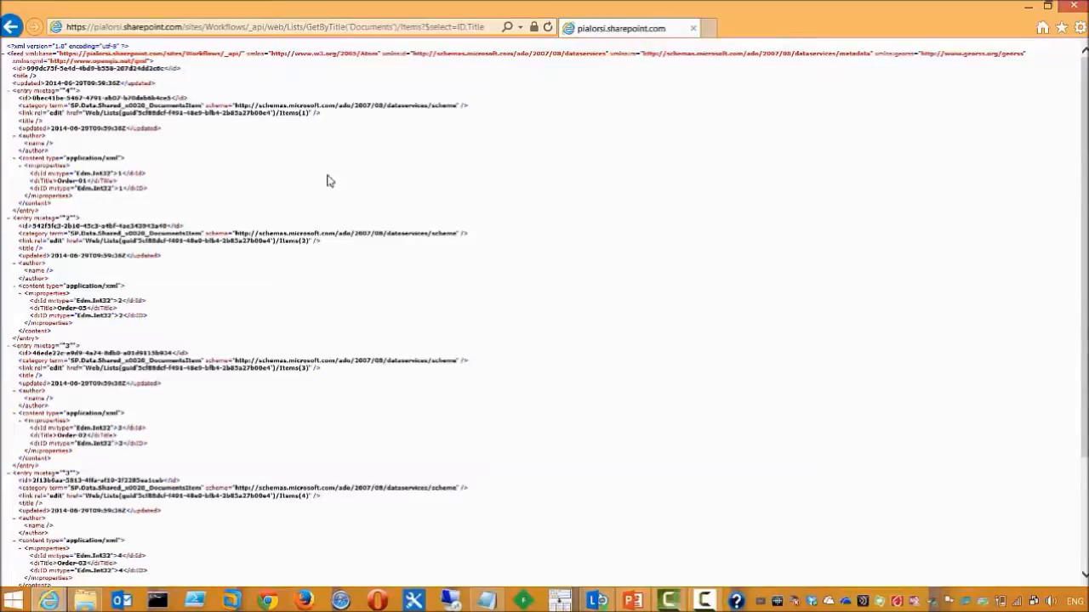
mouse_move(601, 497)
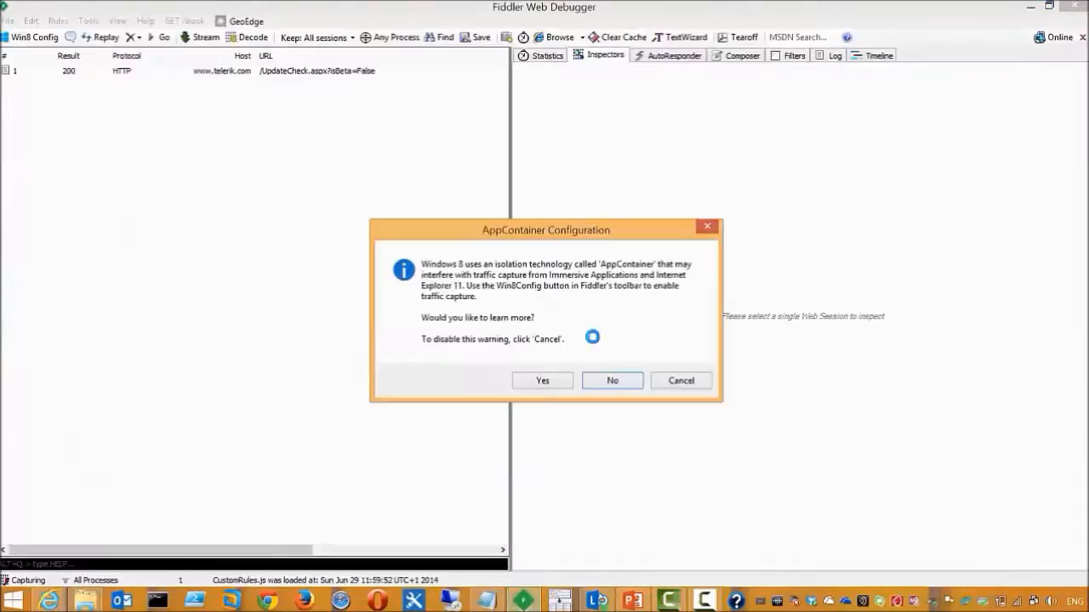
Dismiss the AppContainer warning, recapture the items request, decode its XML response, move to Composer.
click(613, 381)
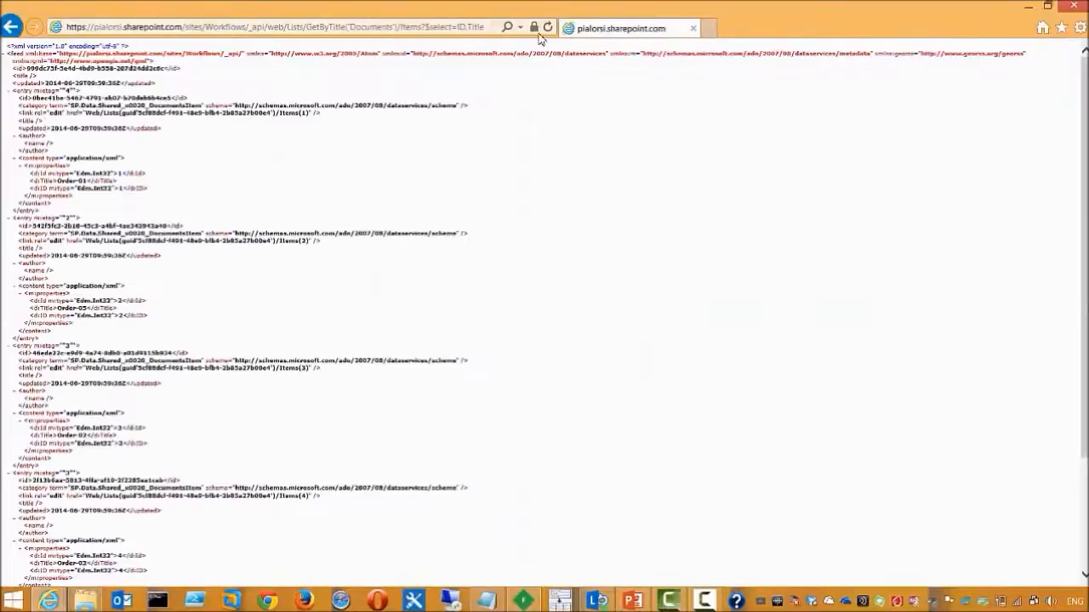
click(548, 28)
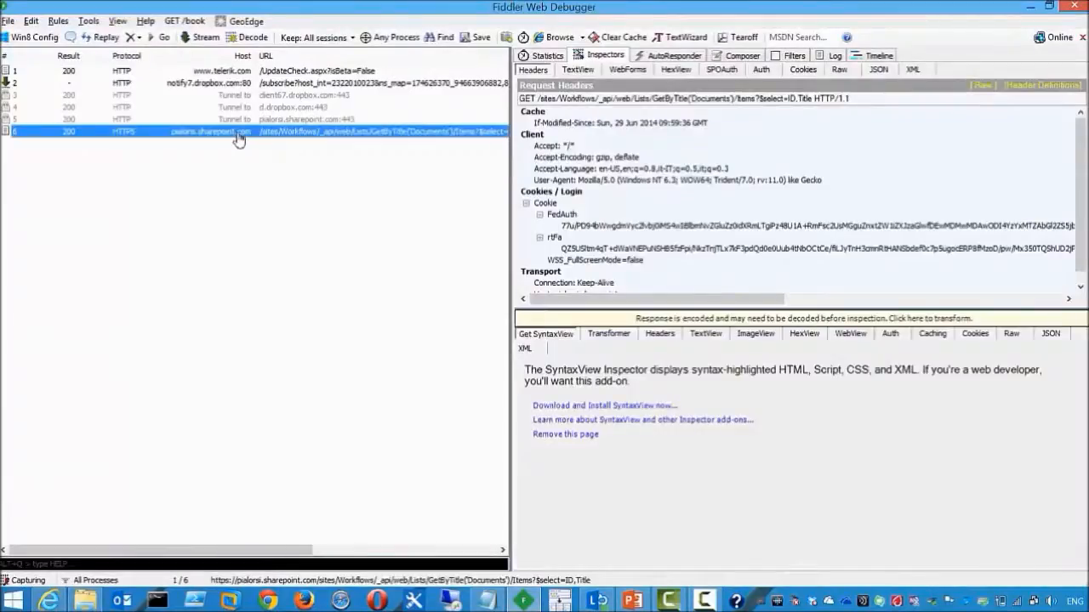
mouse_move(704, 349)
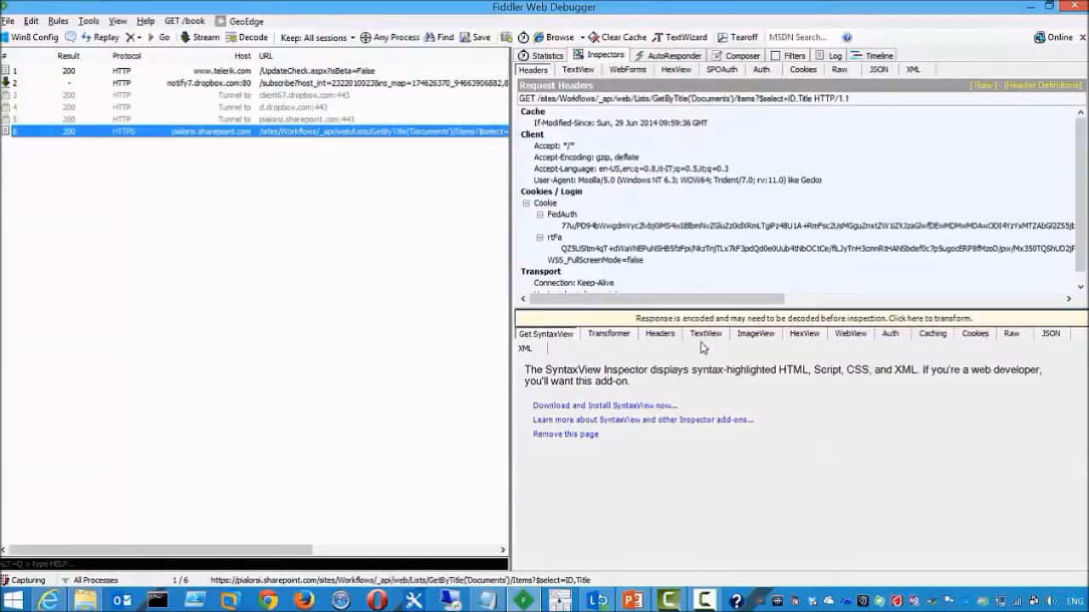
click(704, 333)
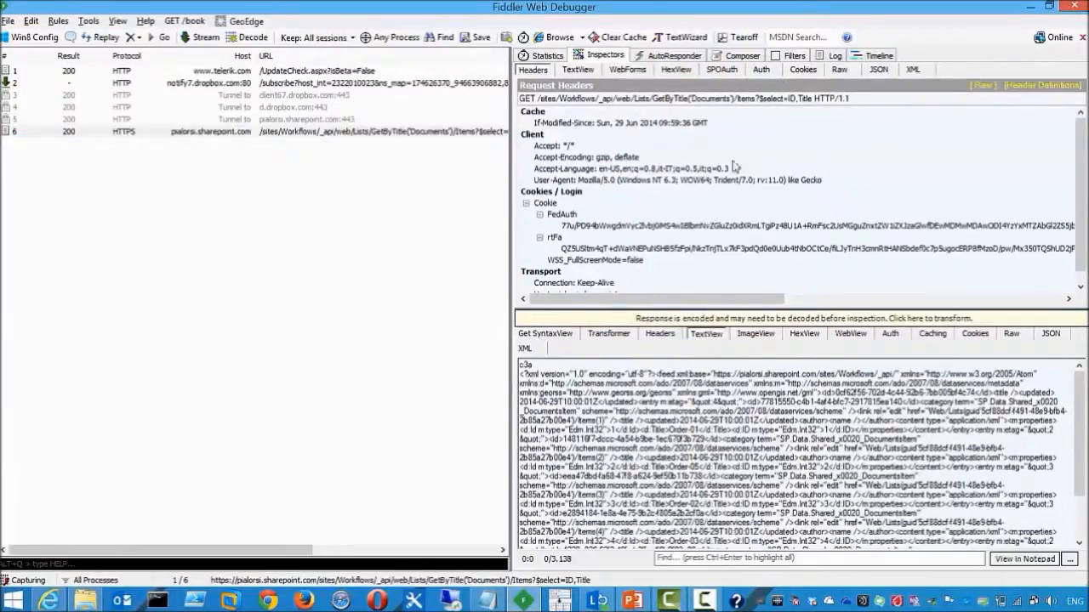
click(736, 55)
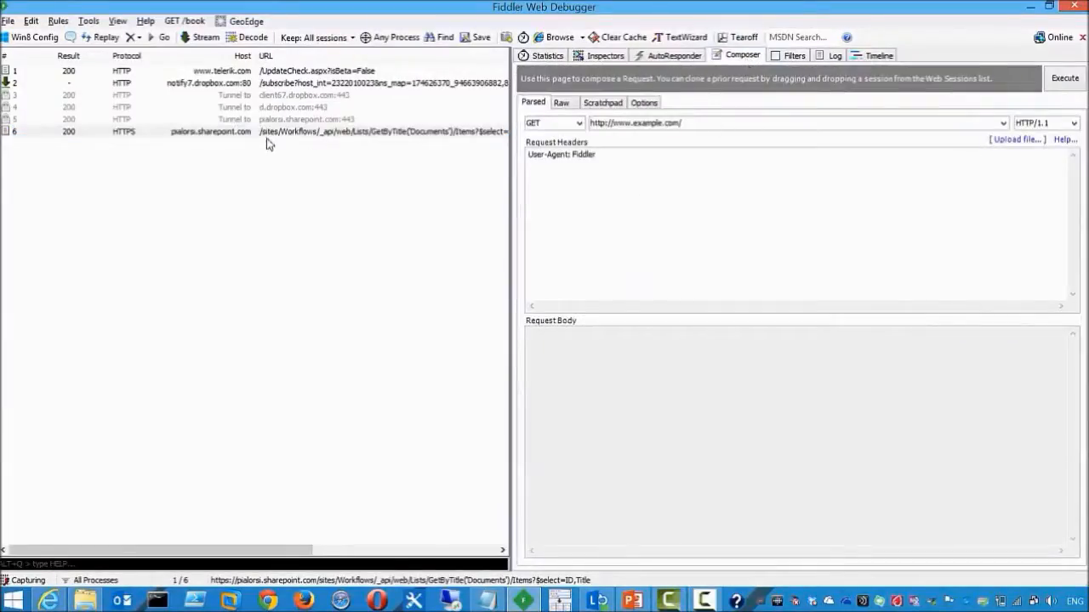
Replay the items request with Accept: application/json;odata=verbose and execute it.
click(255, 131)
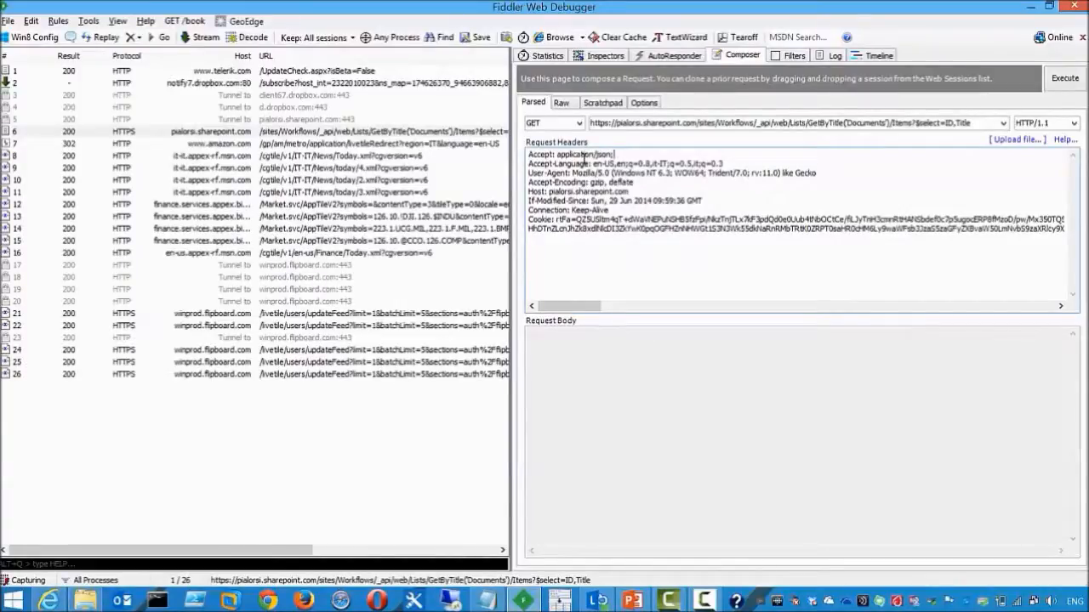
text(odata=verbose)
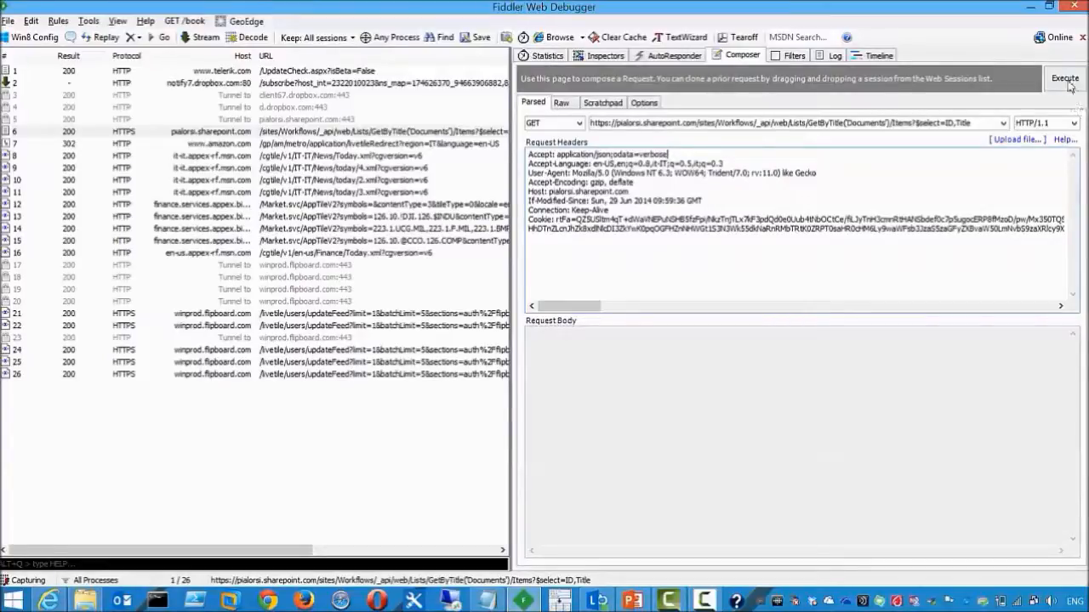
click(1065, 78)
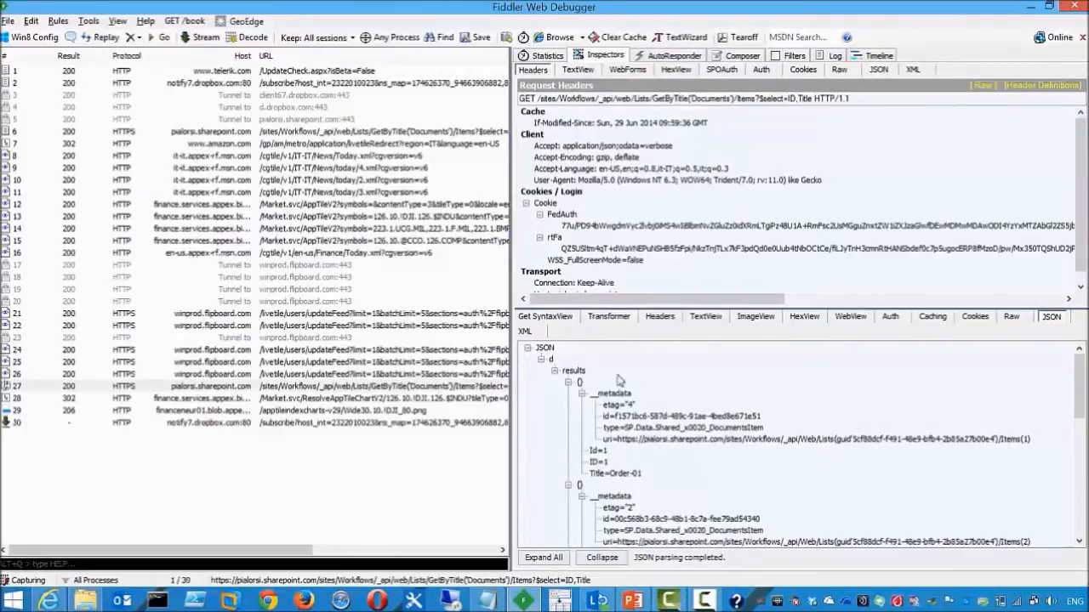
mouse_move(664, 486)
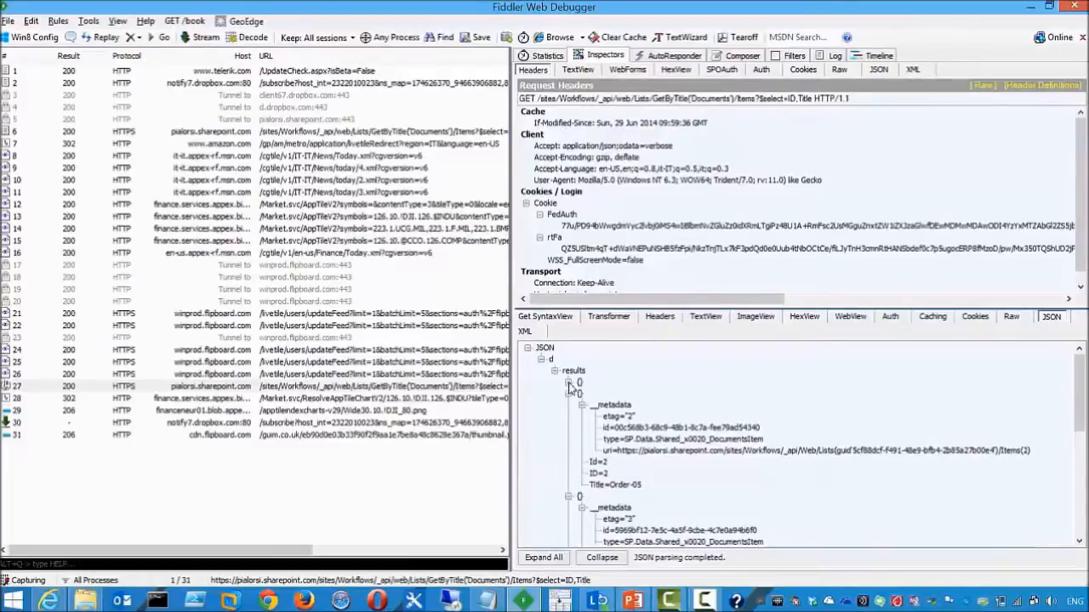
Expand a JSON results entry such as Order-05 to read its ID and Title fields.
click(568, 384)
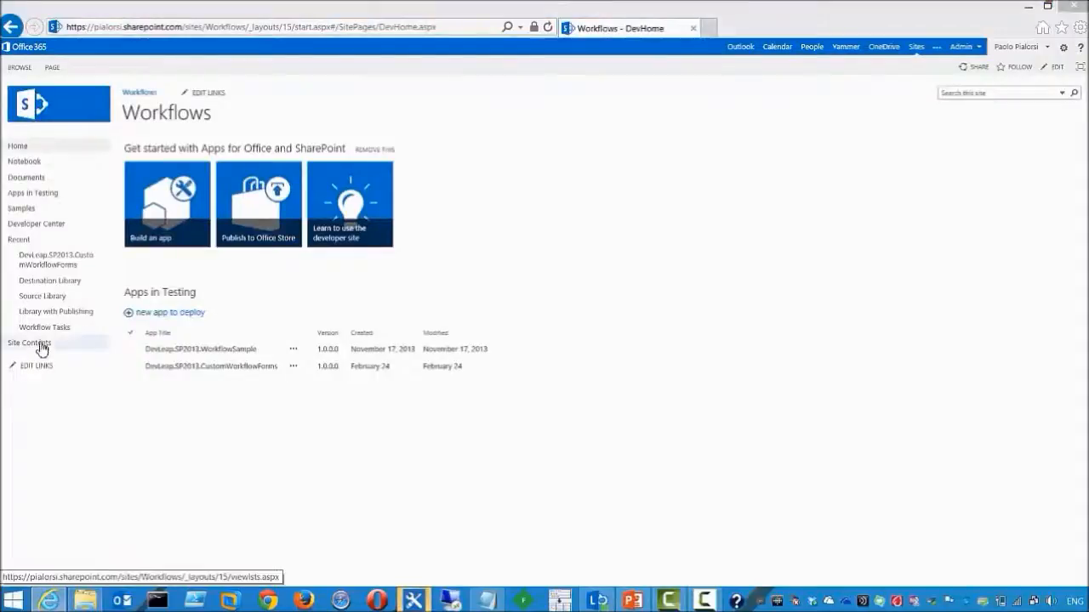
Go to Site Contents > Site Workflows, start Sample REST API File Browser and refresh its status.
click(29, 342)
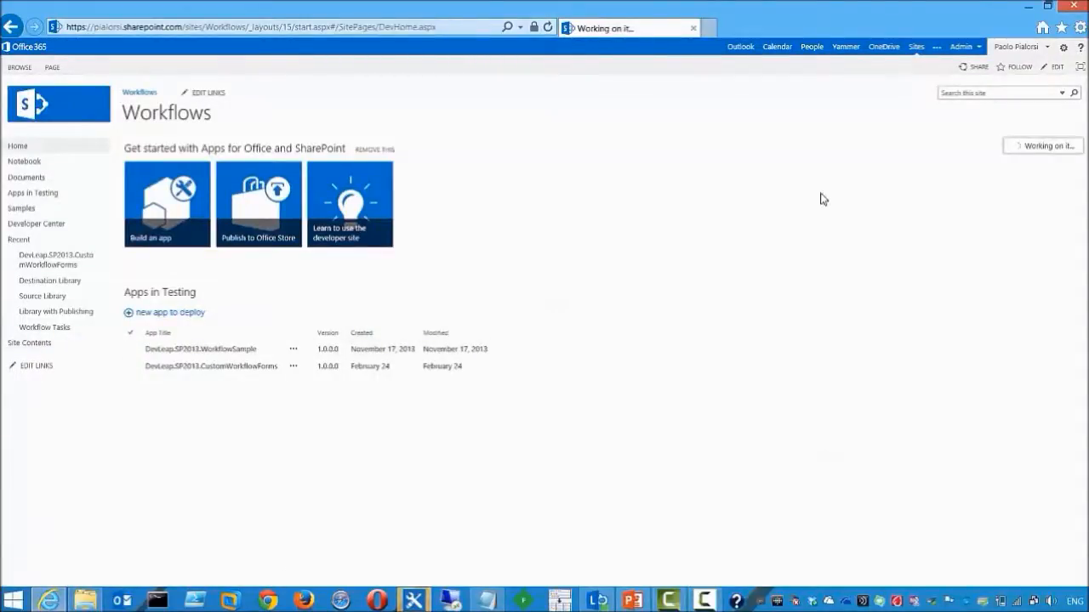
click(30, 344)
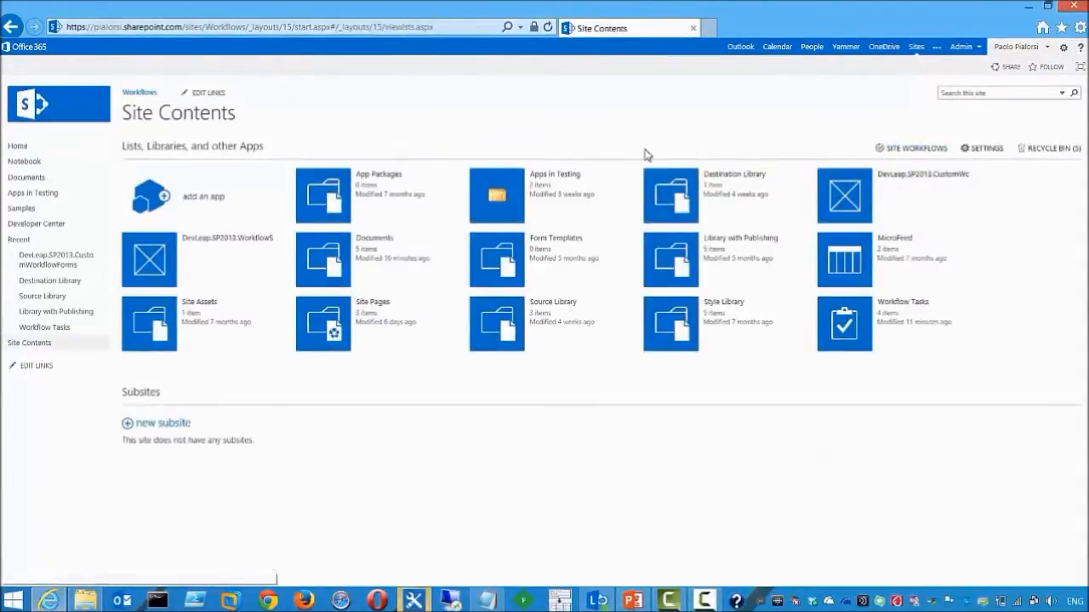
click(915, 146)
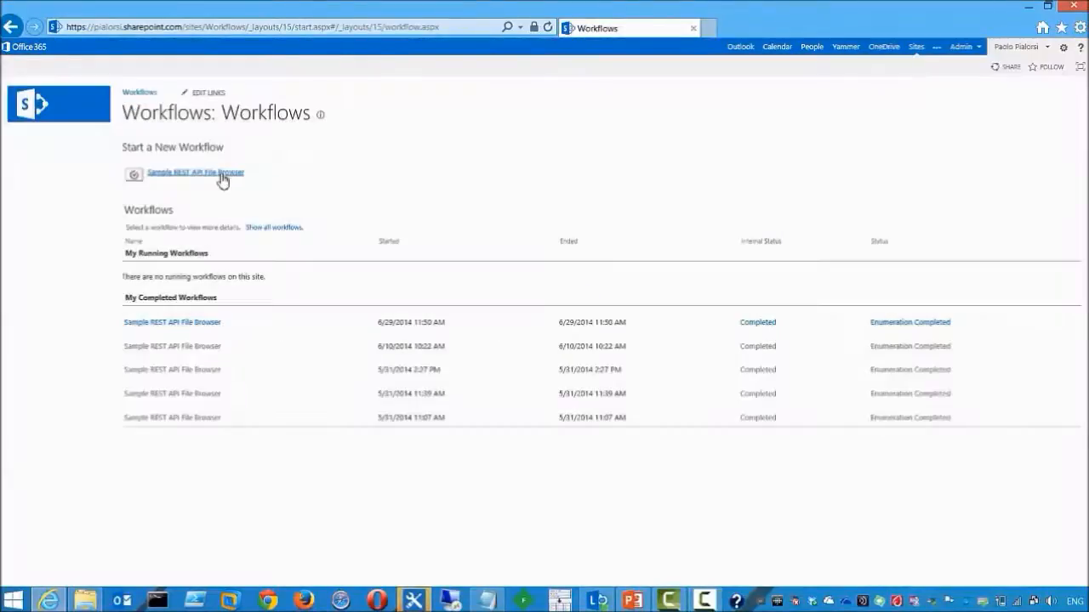
mouse_move(547, 27)
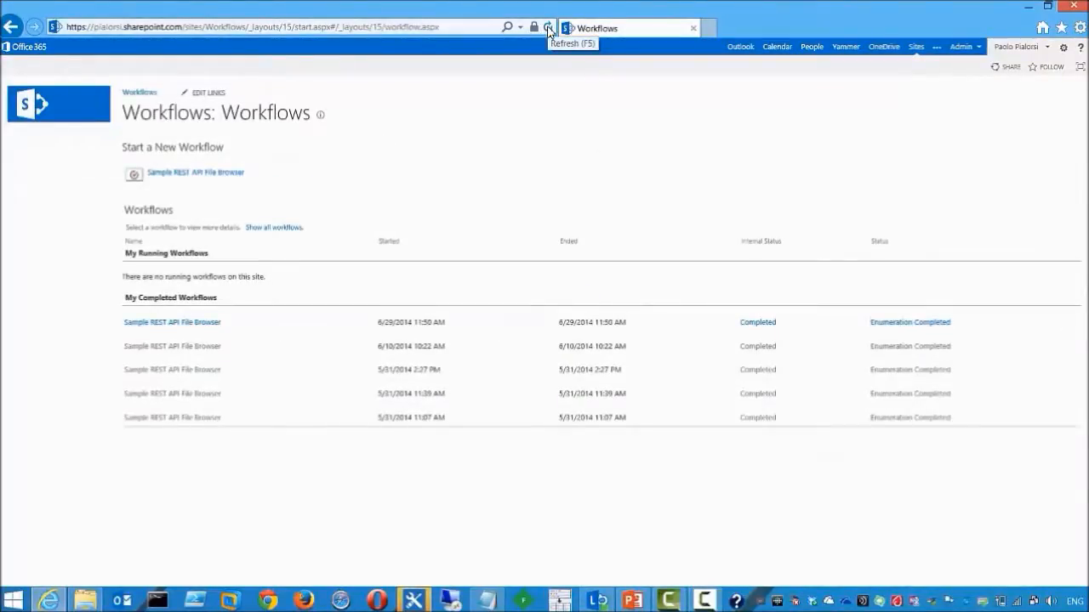
click(548, 27)
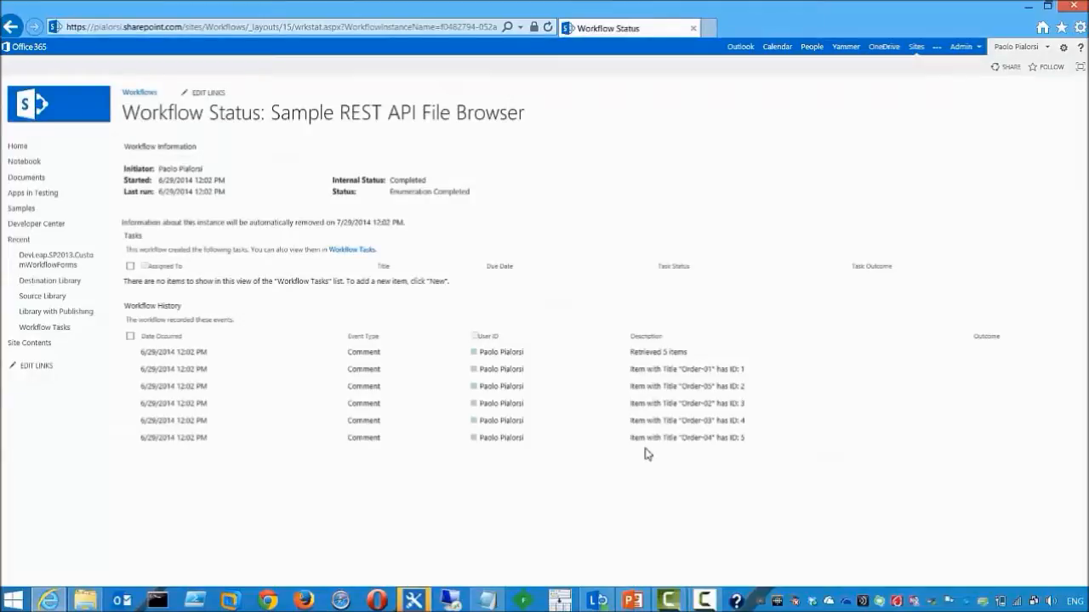
mouse_move(145, 330)
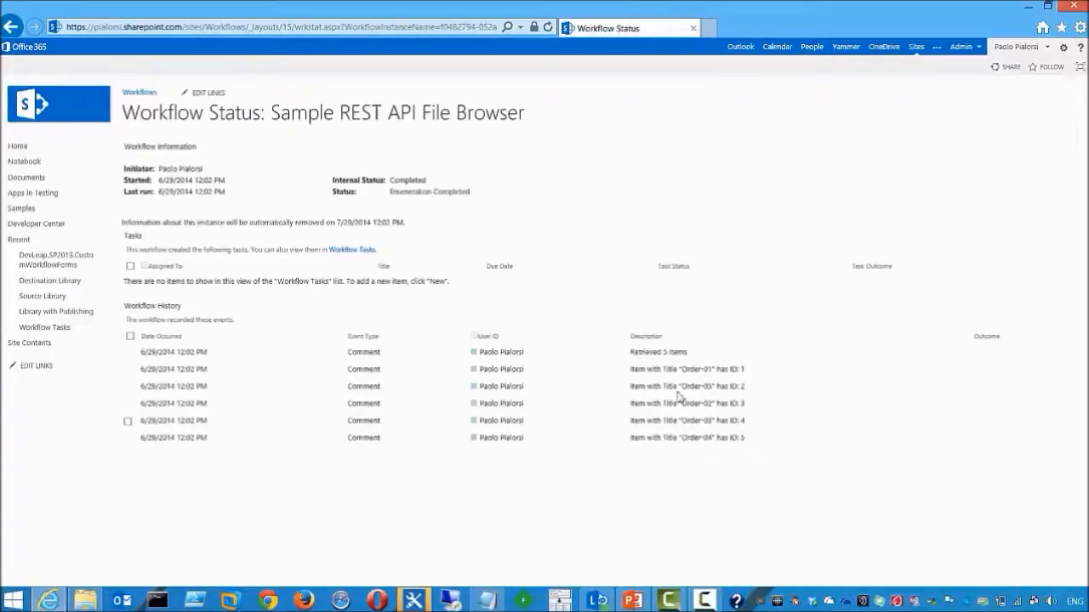
mouse_move(609, 254)
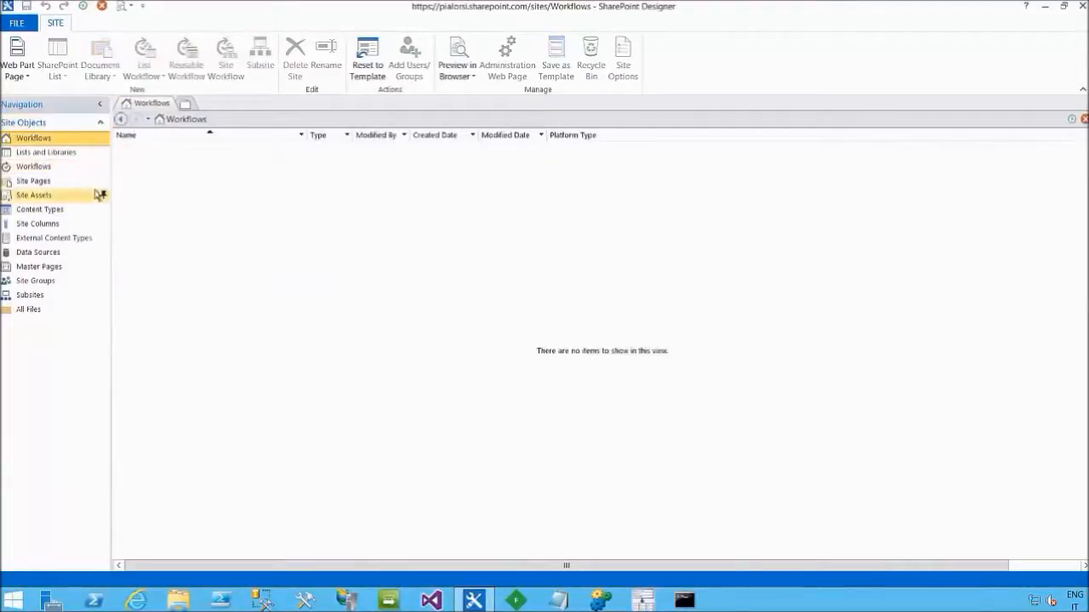
From the Workflows gallery, open Sample REST API File Browser in the text-based designer.
click(34, 167)
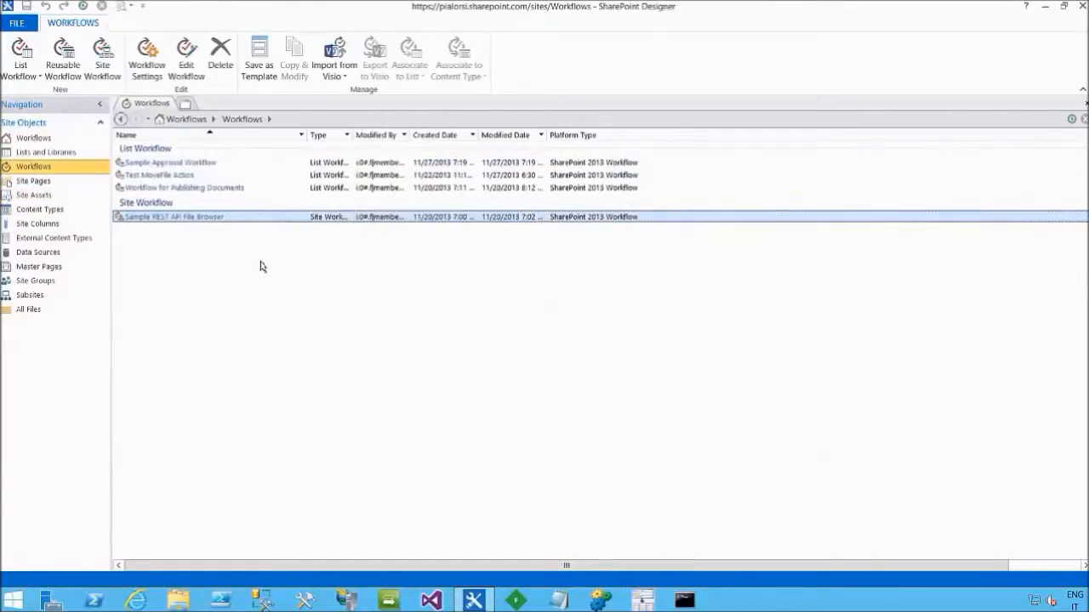
mouse_move(208, 228)
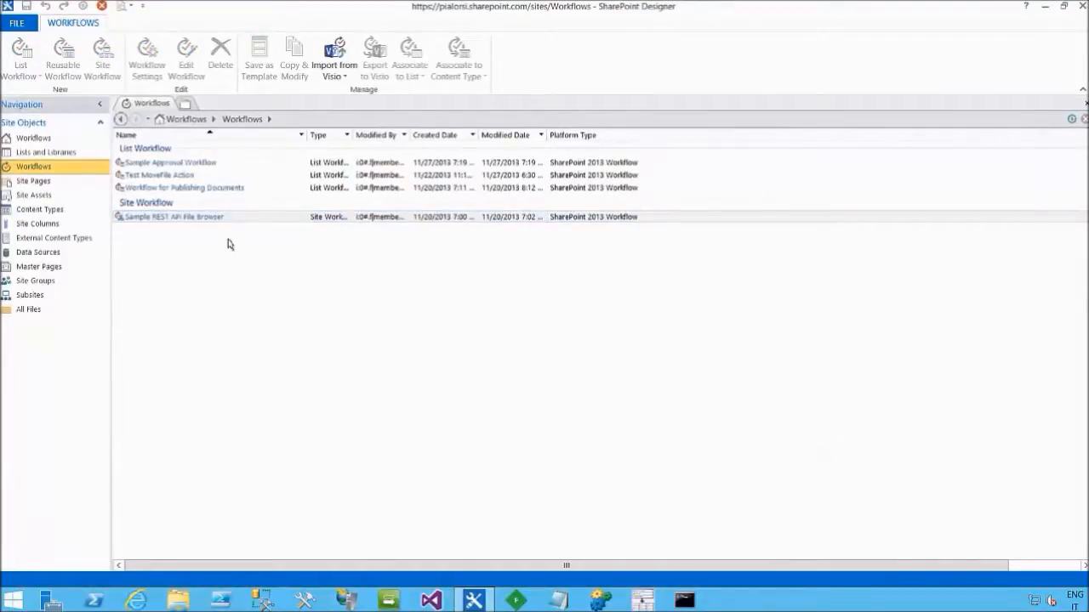
double_click(174, 216)
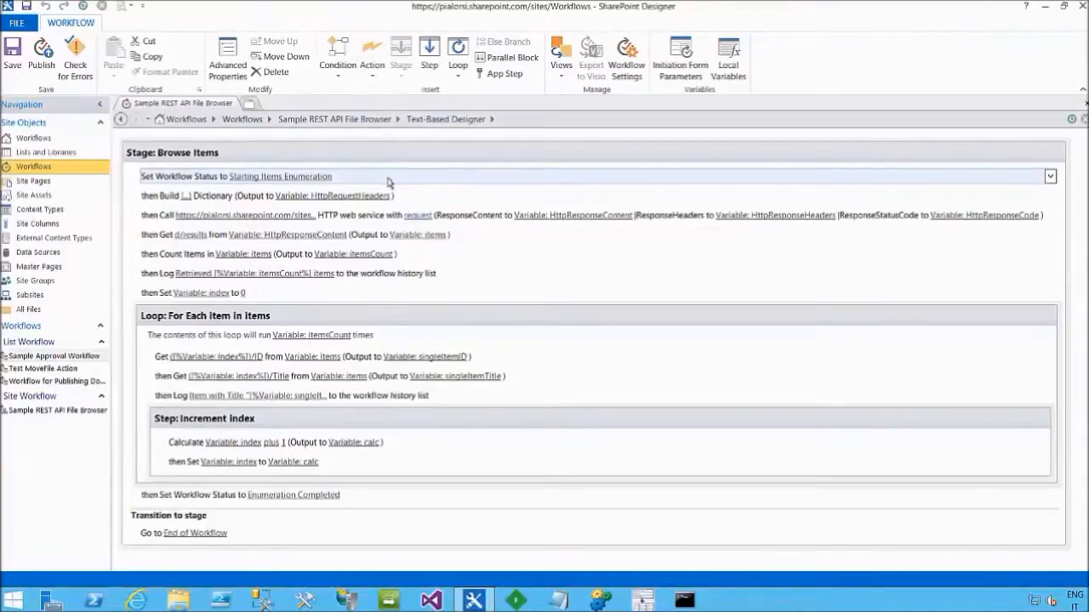
click(255, 196)
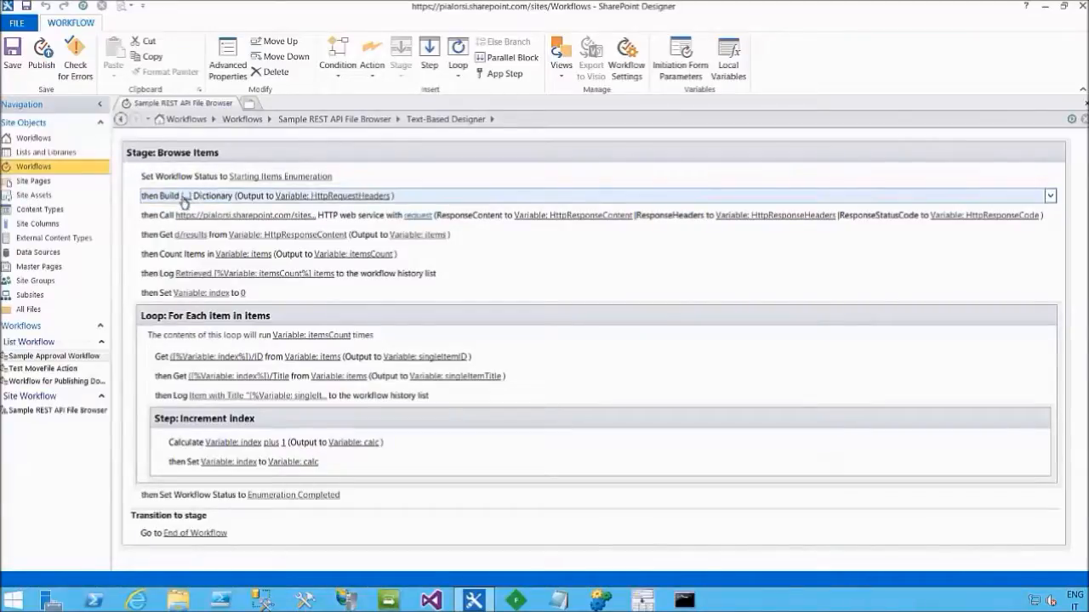
click(182, 196)
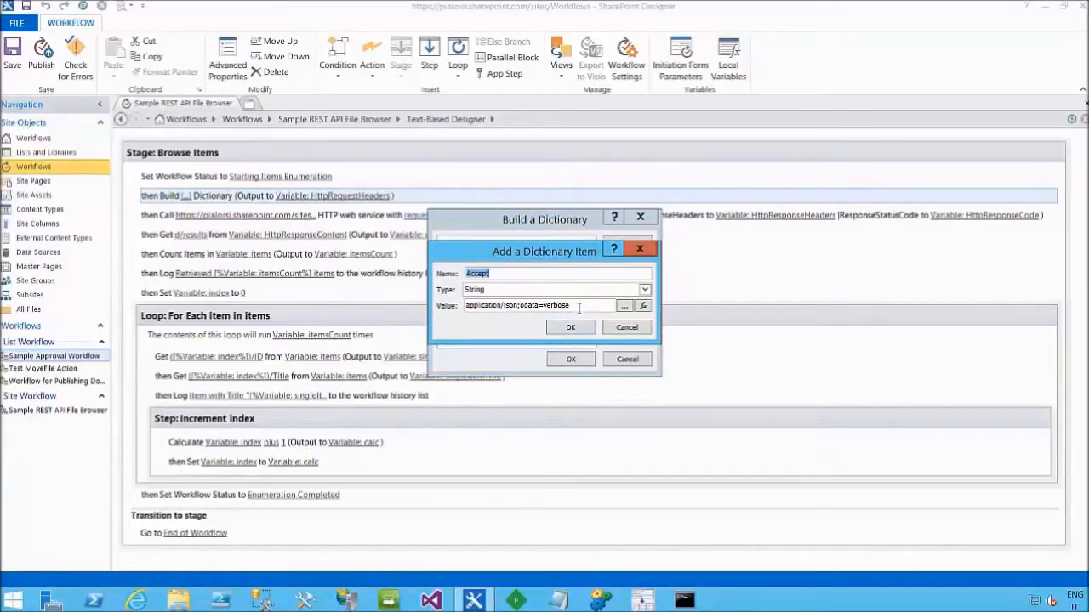
click(571, 327)
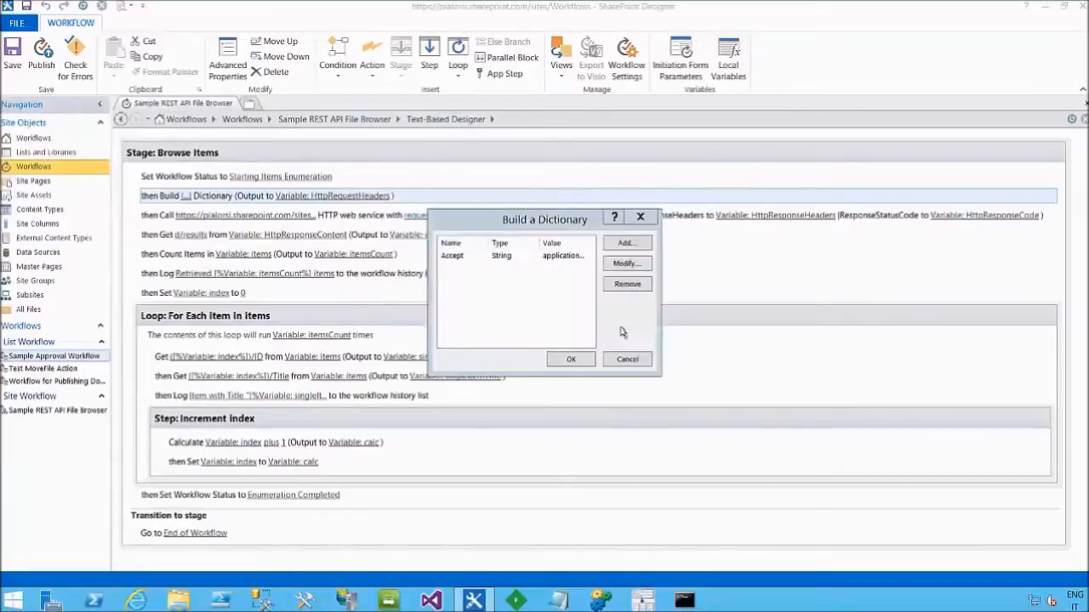
click(569, 357)
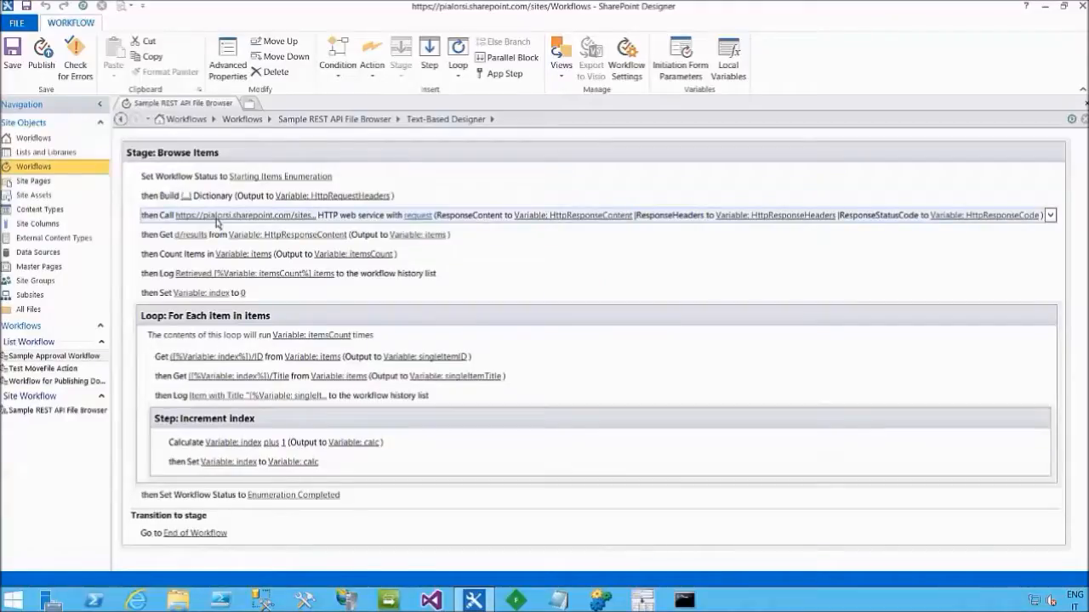
click(272, 215)
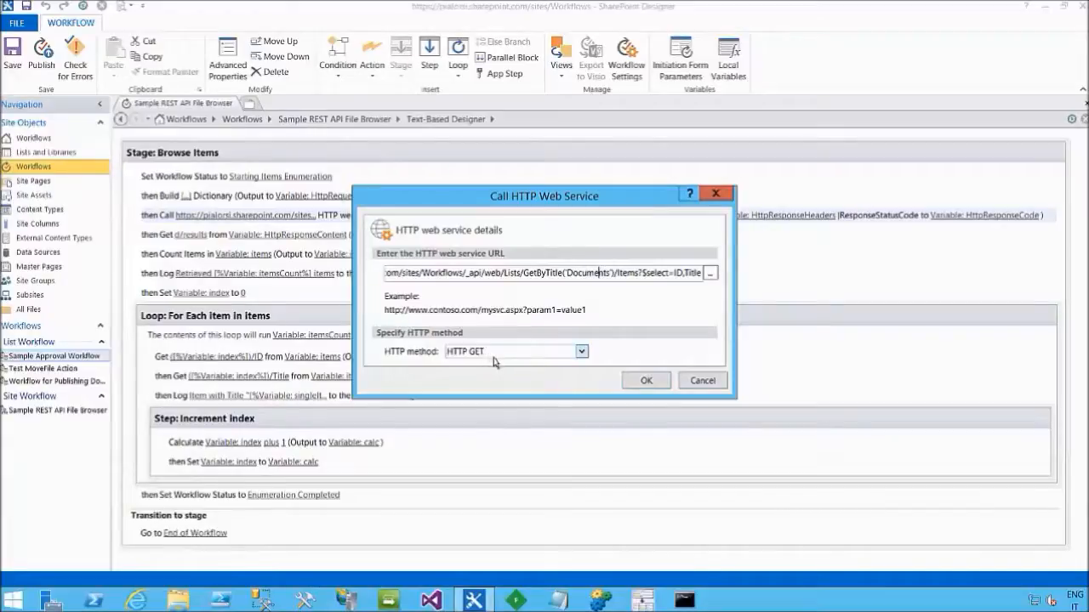
click(644, 381)
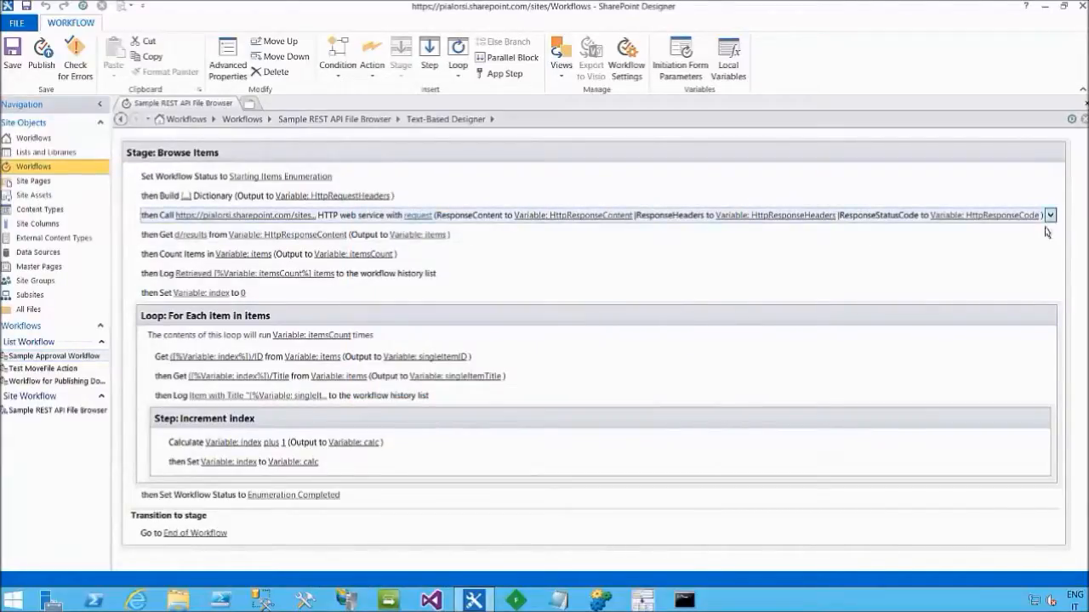
click(1049, 214)
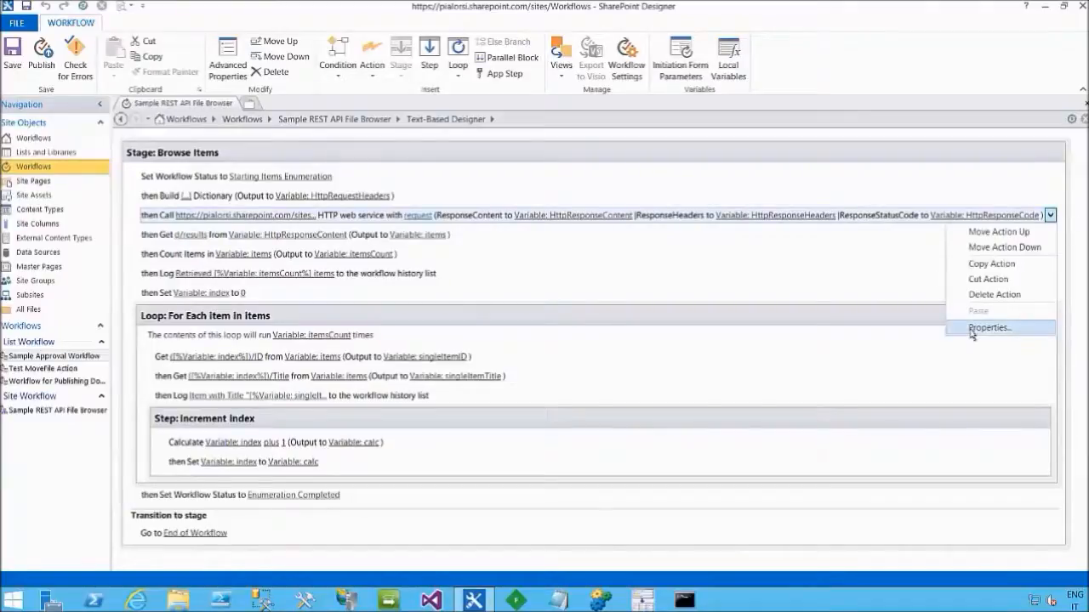
click(988, 326)
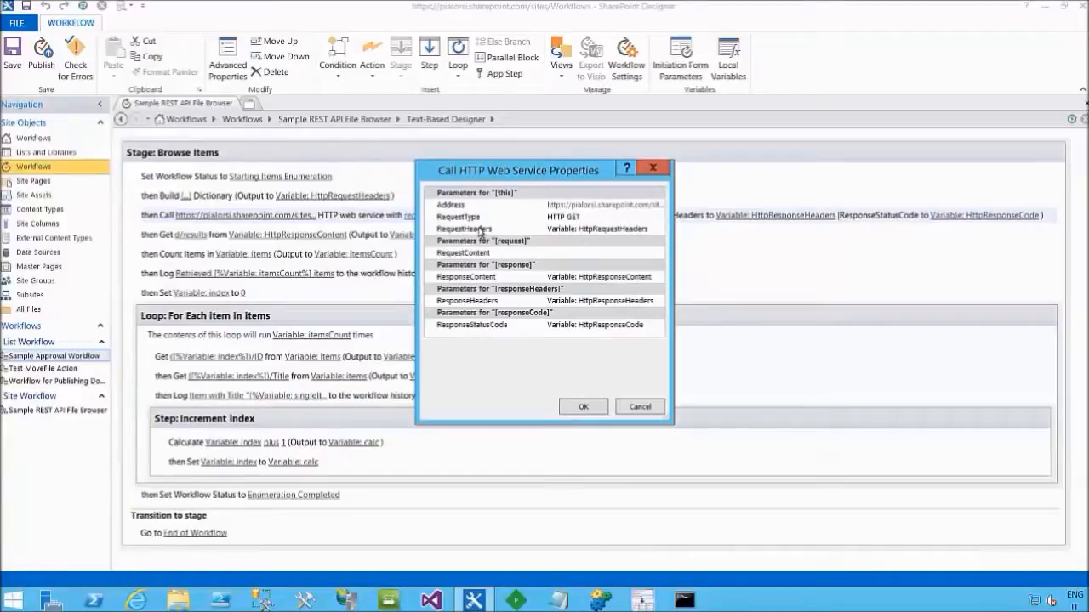
click(463, 228)
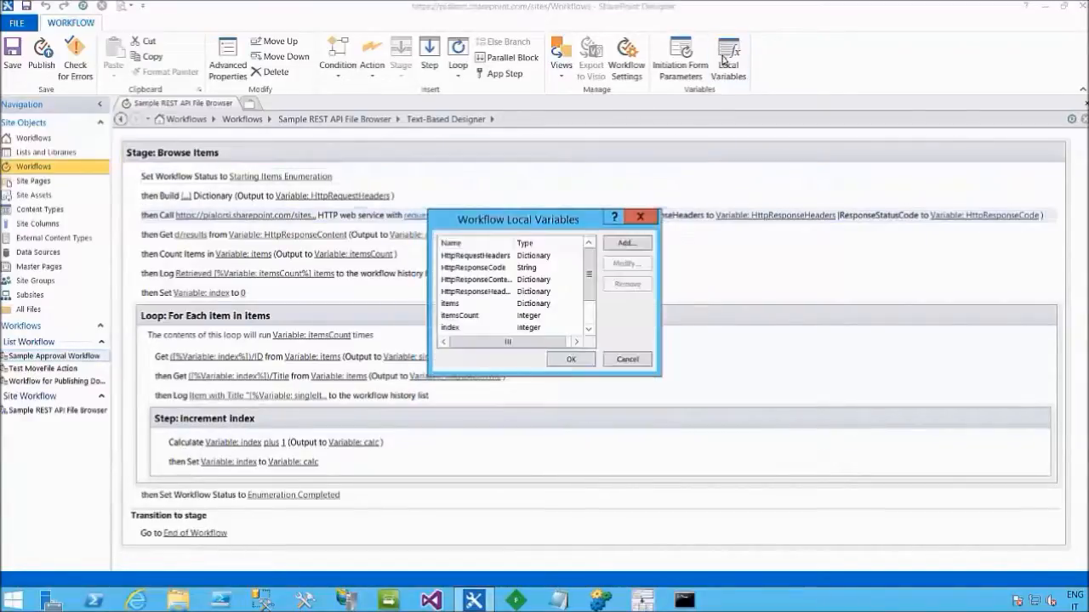
mouse_move(510, 273)
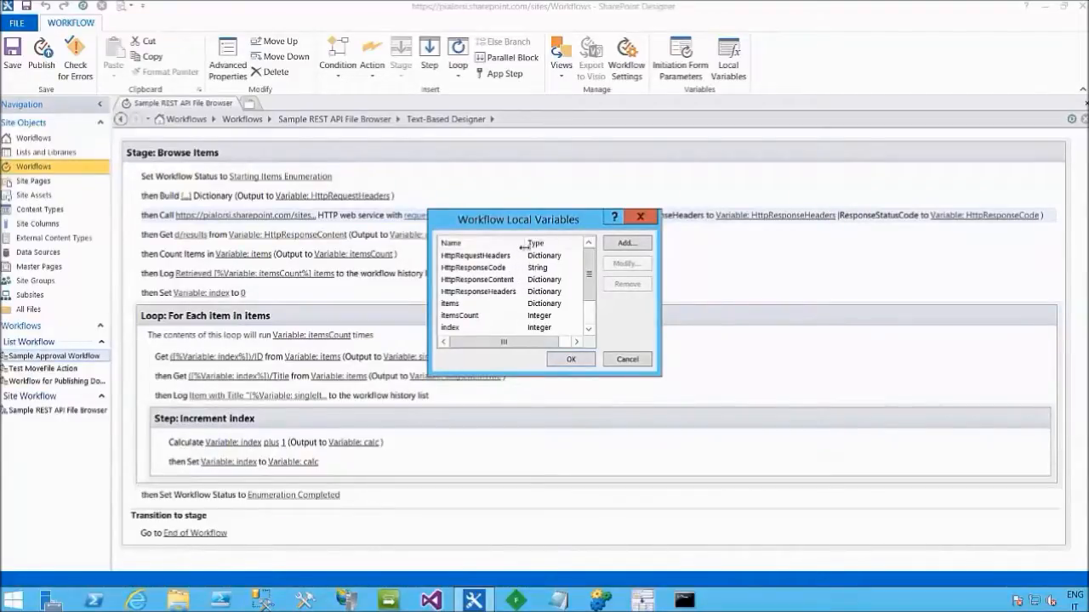
click(476, 255)
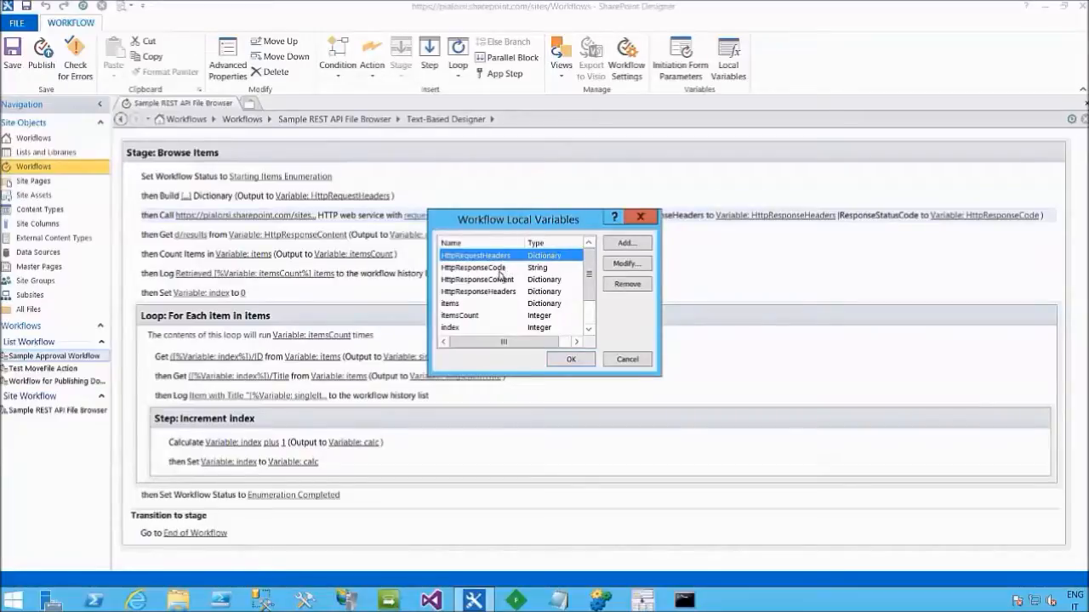
click(476, 279)
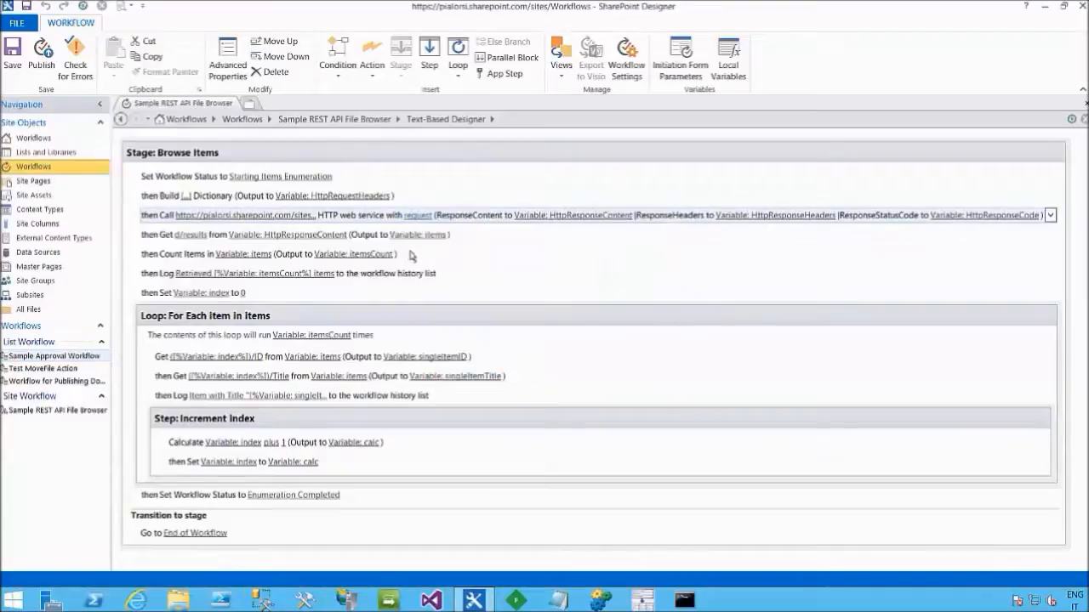
click(371, 254)
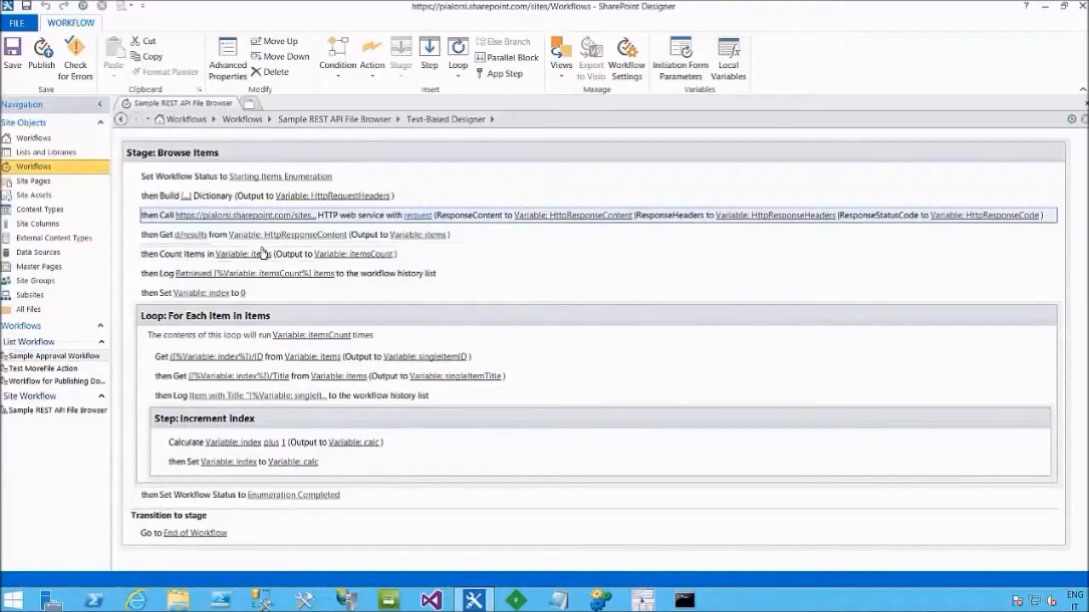
click(255, 253)
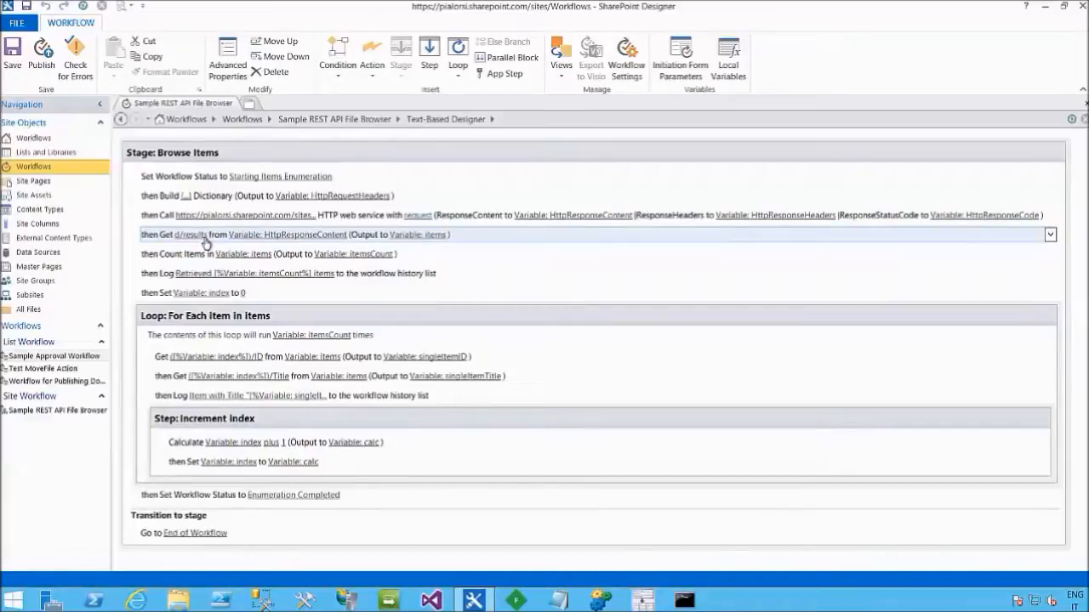
mouse_move(435, 247)
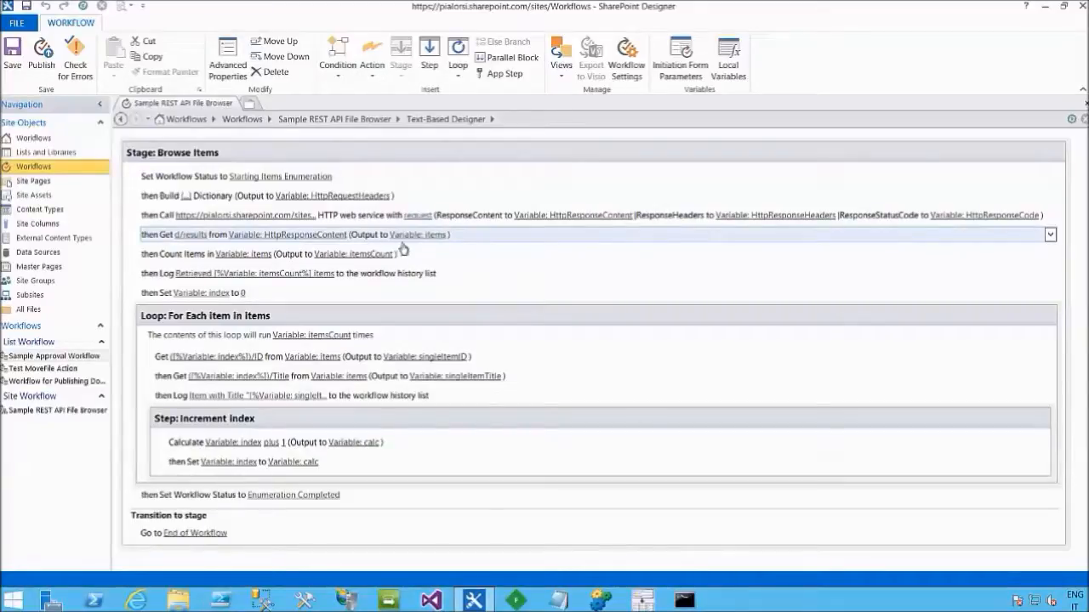
mouse_move(694, 188)
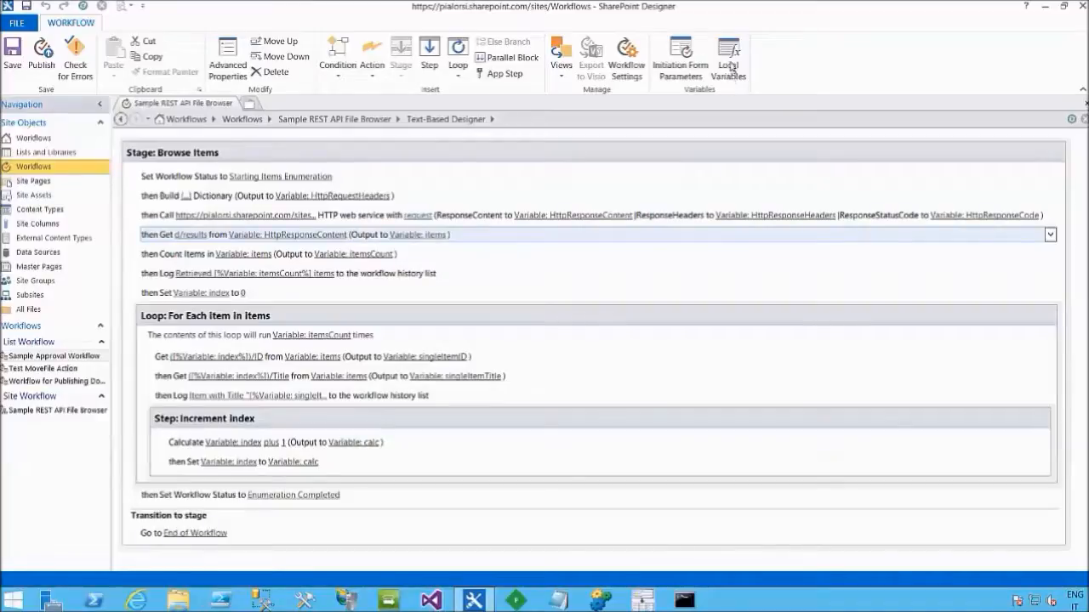
click(728, 57)
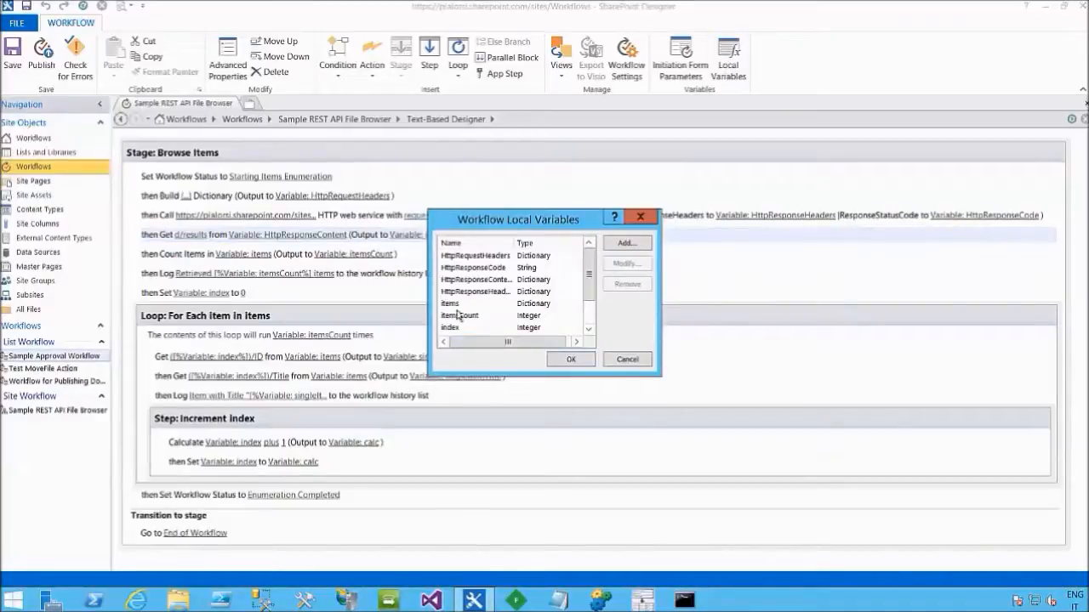
click(468, 302)
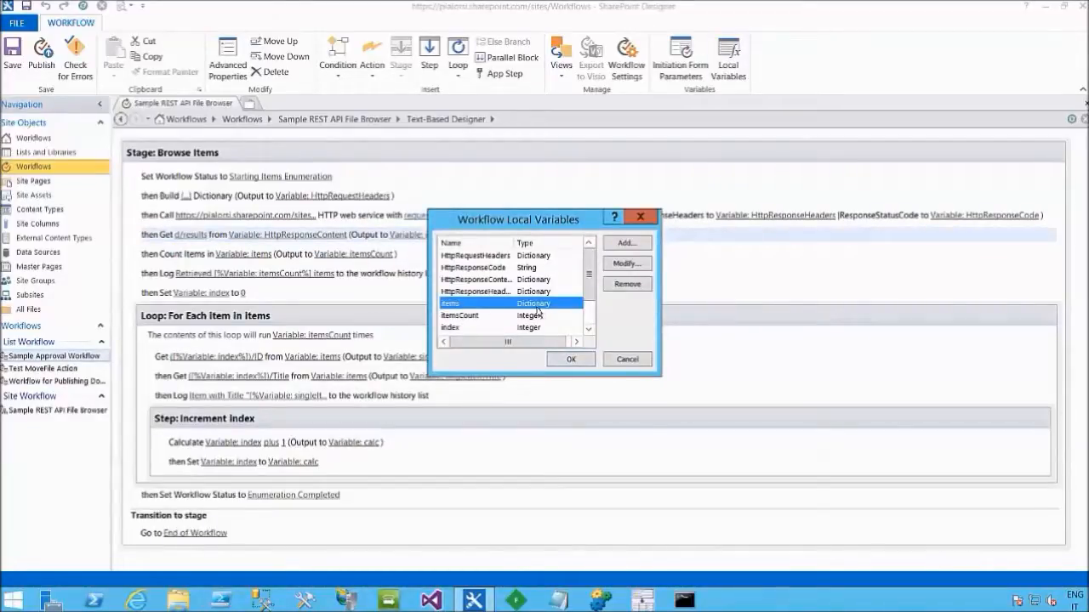
click(571, 359)
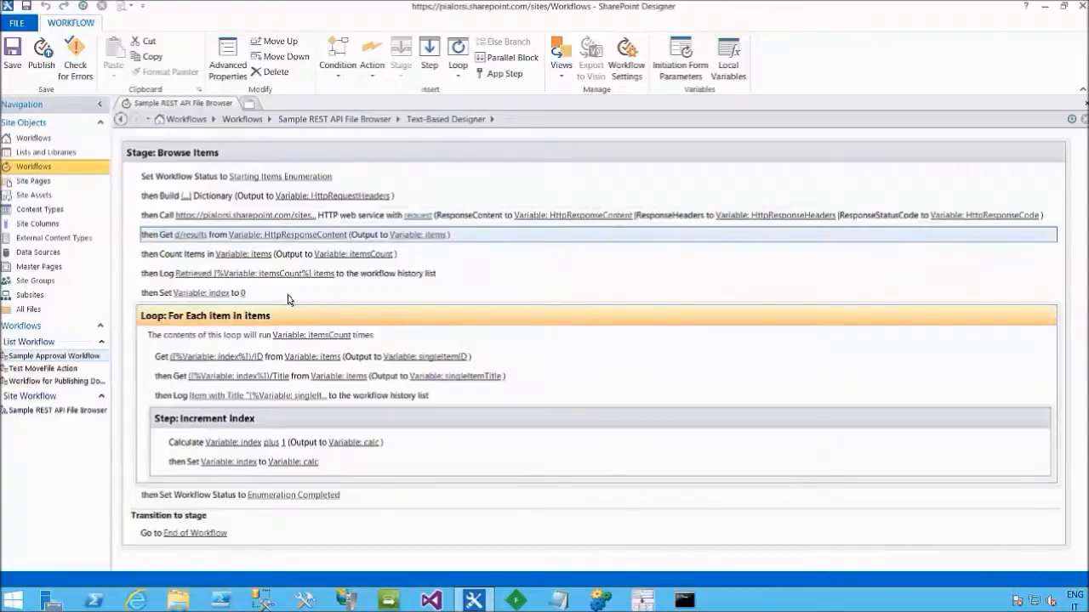
click(297, 254)
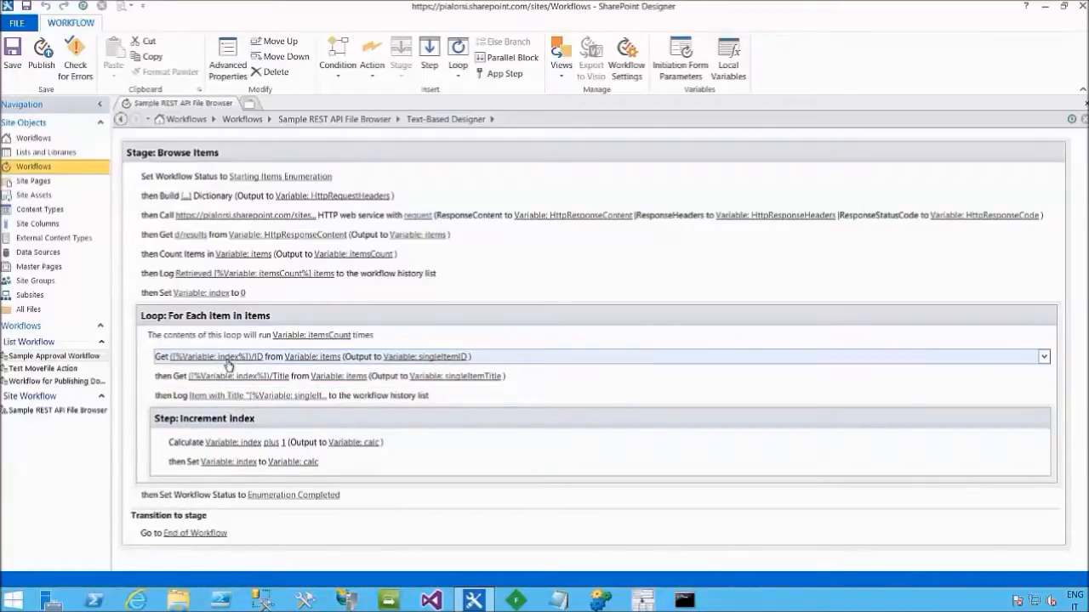
mouse_move(391, 364)
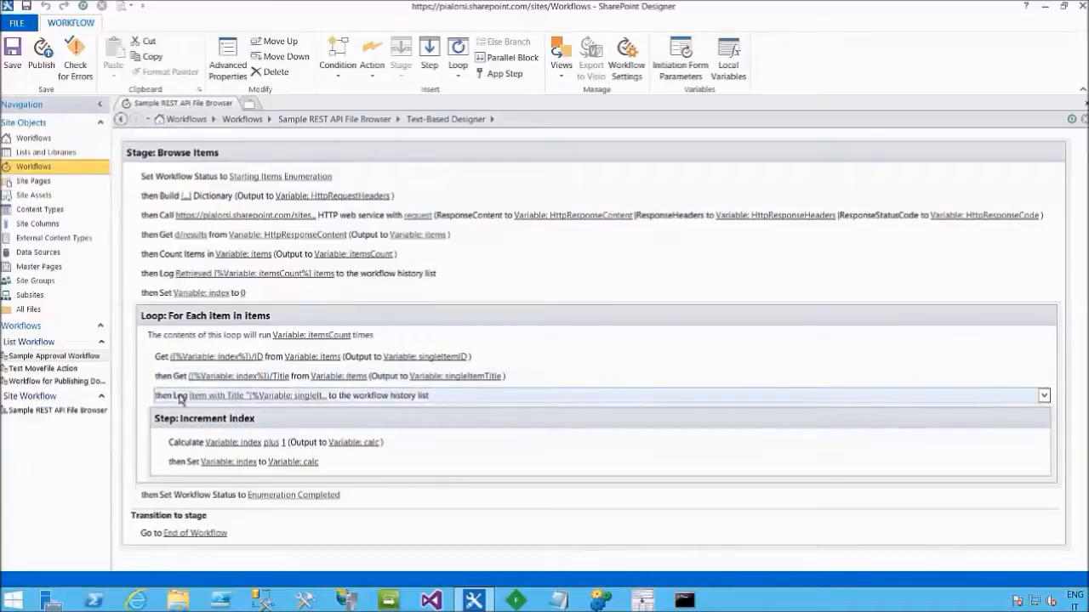
mouse_move(334, 400)
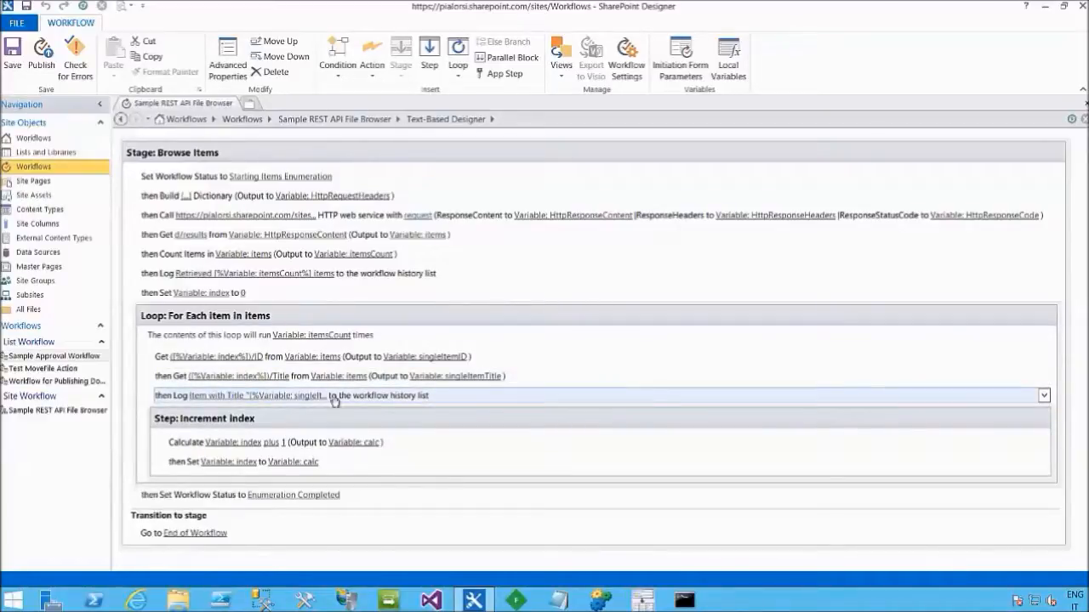
mouse_move(415, 405)
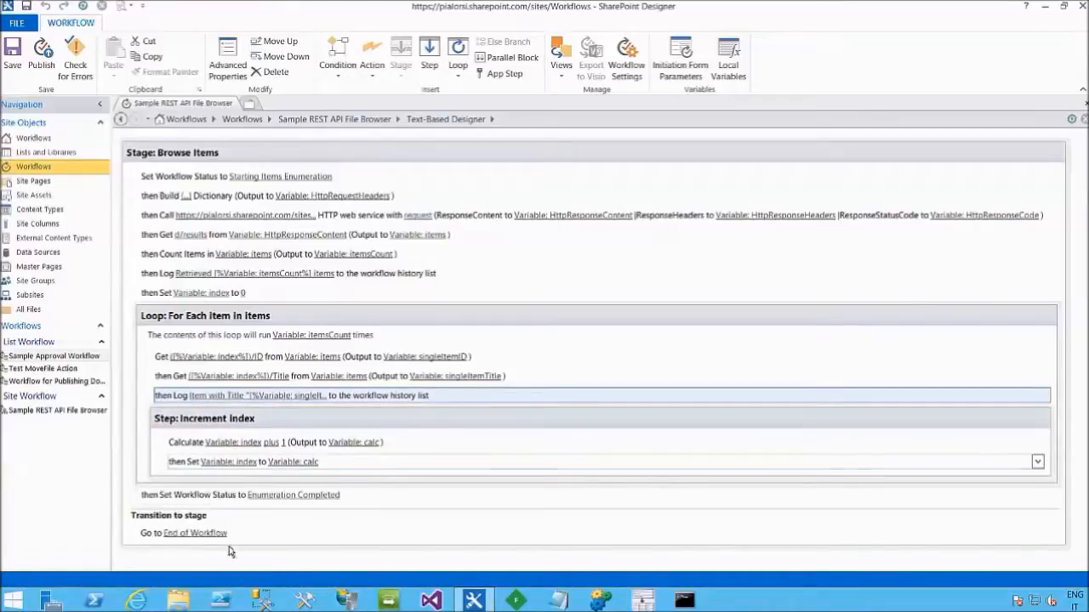
click(194, 532)
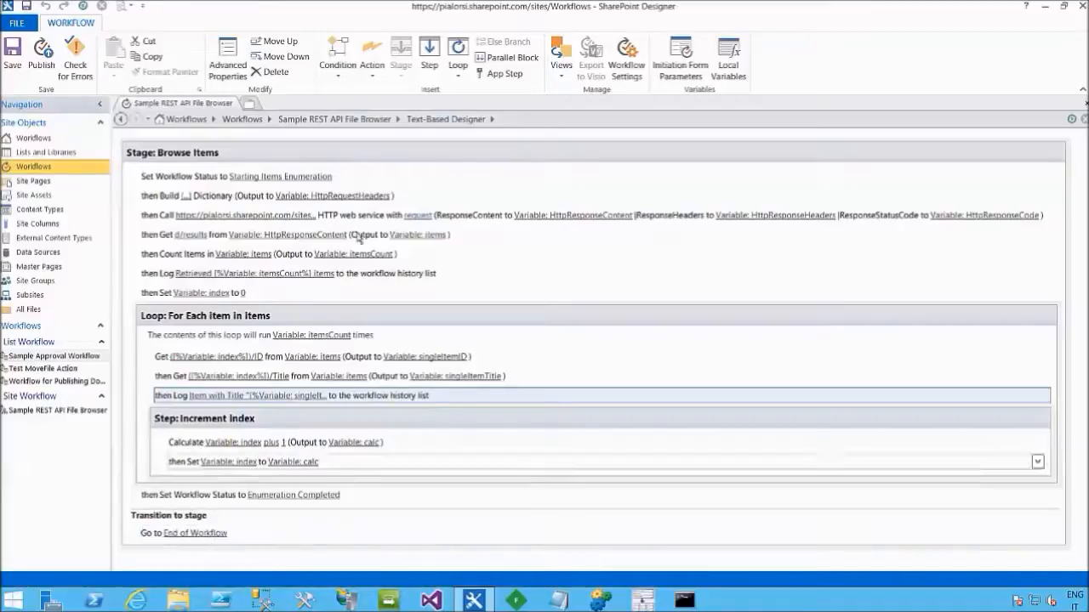
click(371, 55)
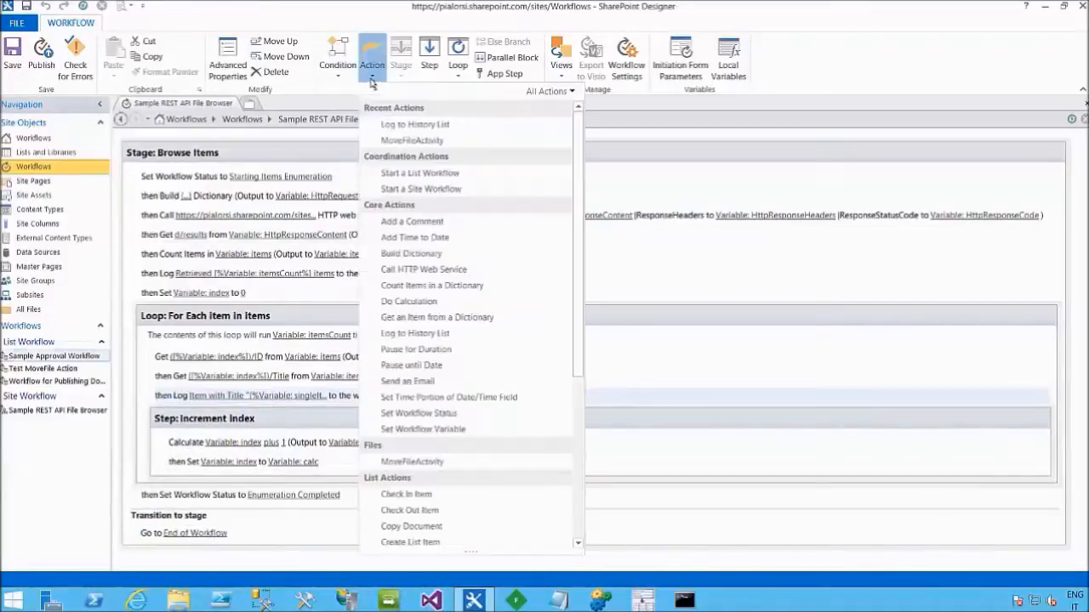
mouse_move(476, 270)
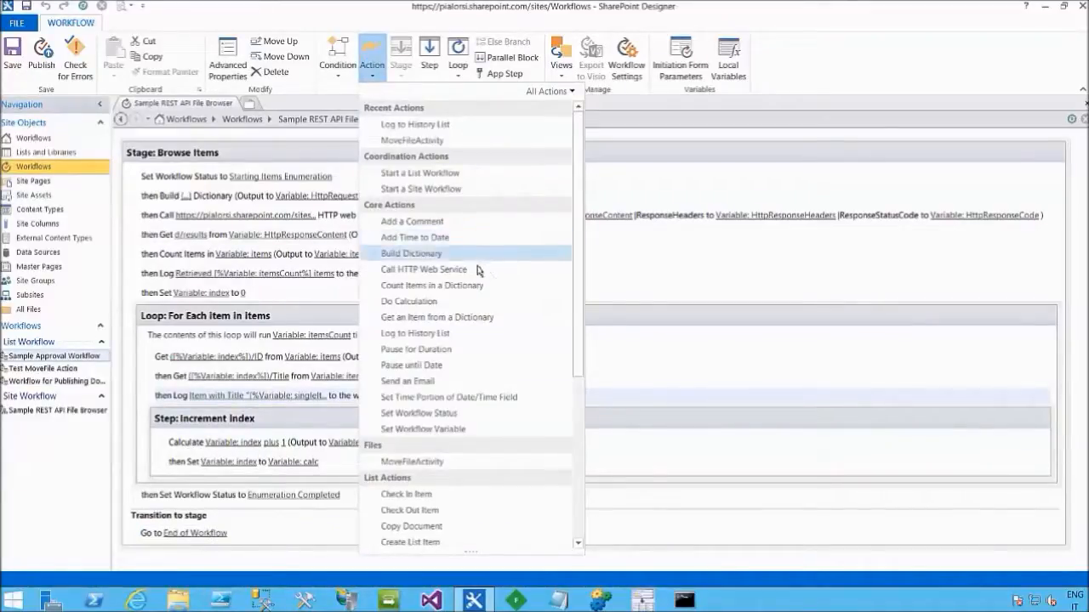
mouse_move(476, 276)
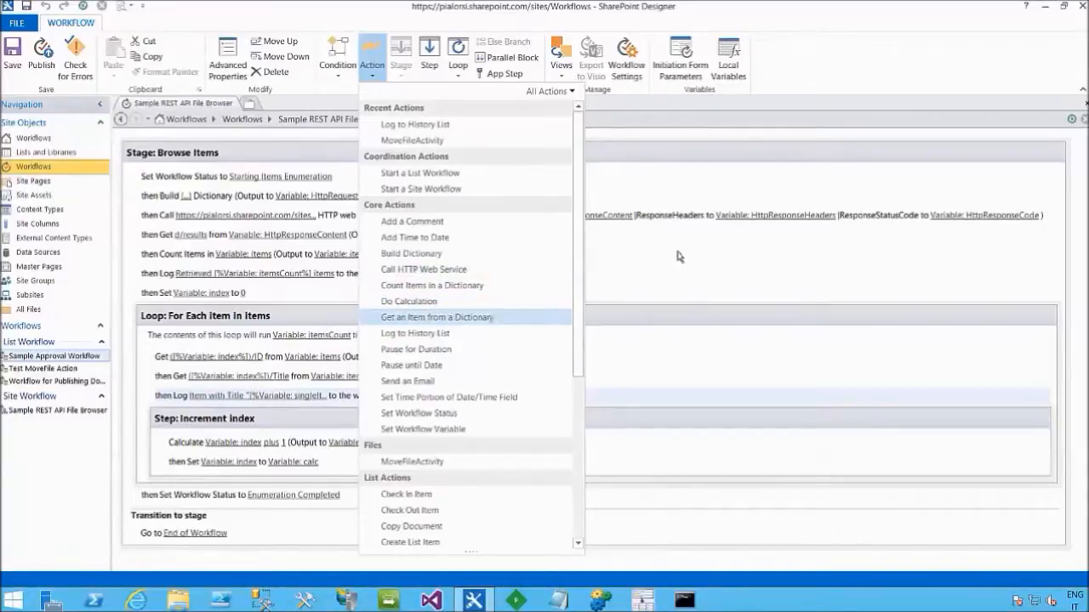
click(691, 254)
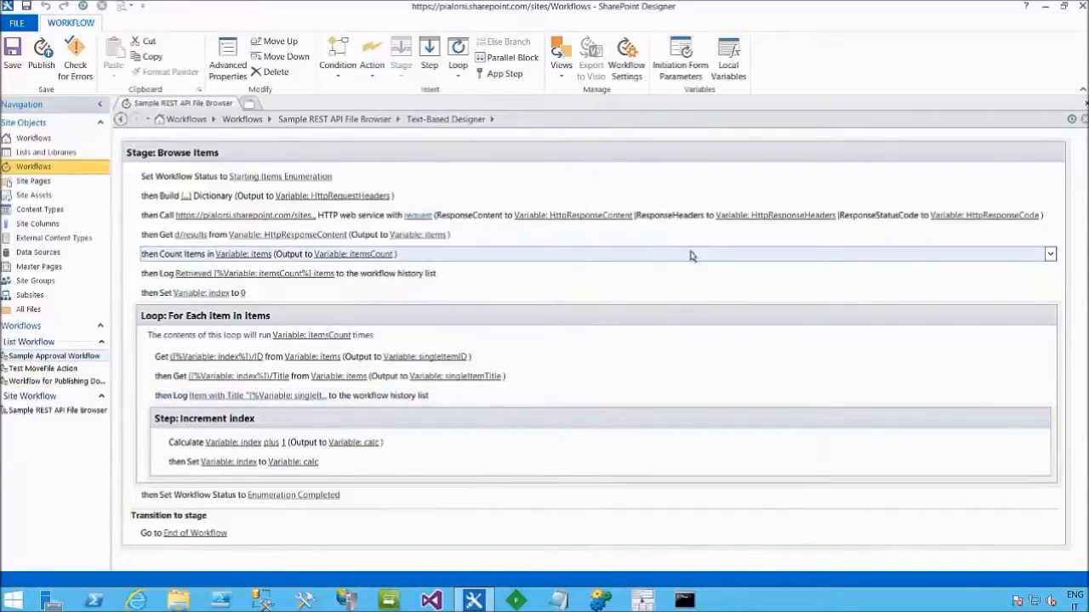